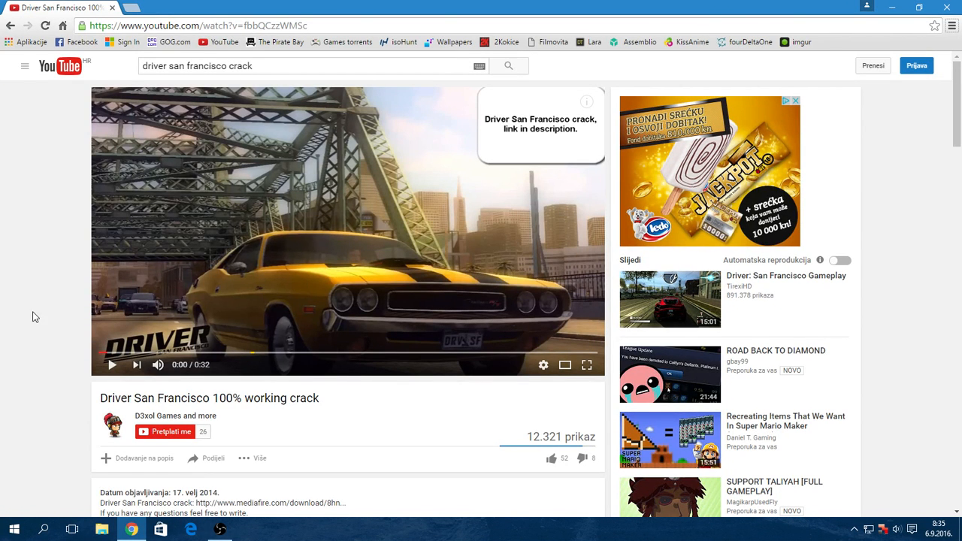
{"action": "mouse_move", "coordinate": [39, 316]}
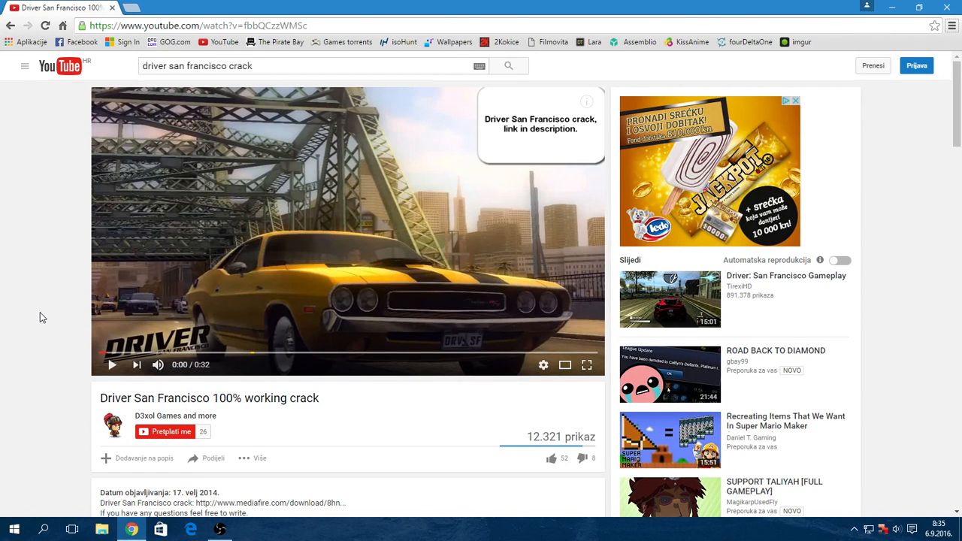
- Restore the Chrome window showing the Driver San Francisco crack video on YouTube
{"action": "scroll", "scroll_direction": "down", "scroll_amount": 3}
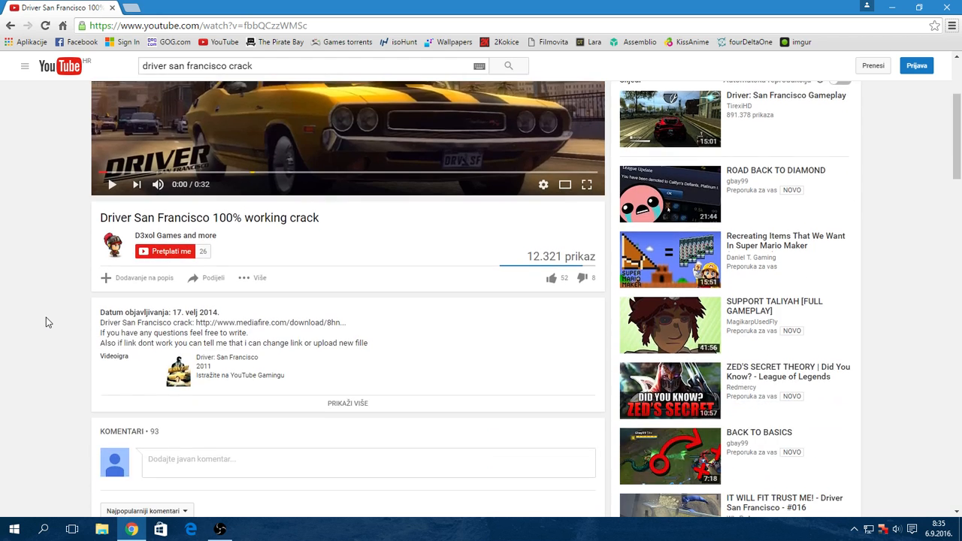
{"action": "scroll", "scroll_direction": "up", "scroll_amount": 3}
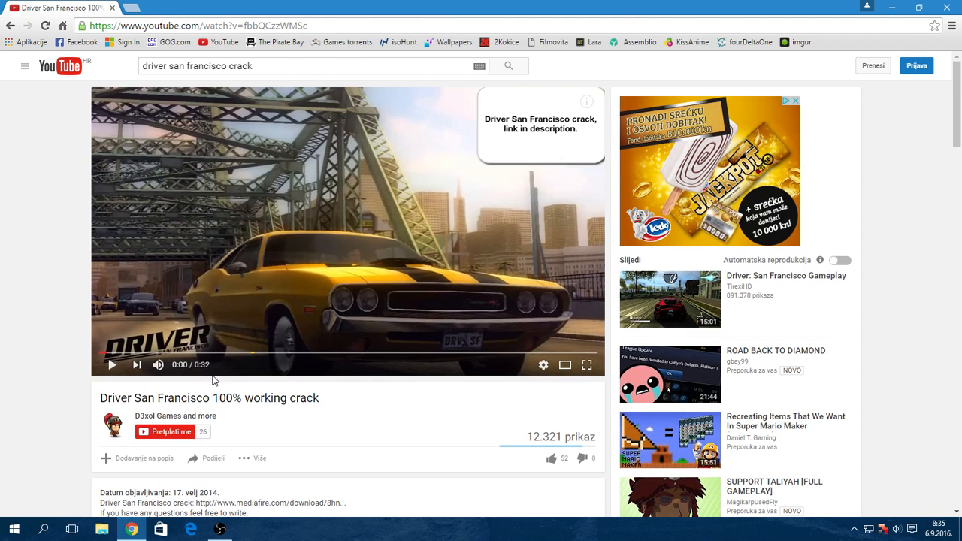
{"action": "double_click", "coordinate": [227, 396]}
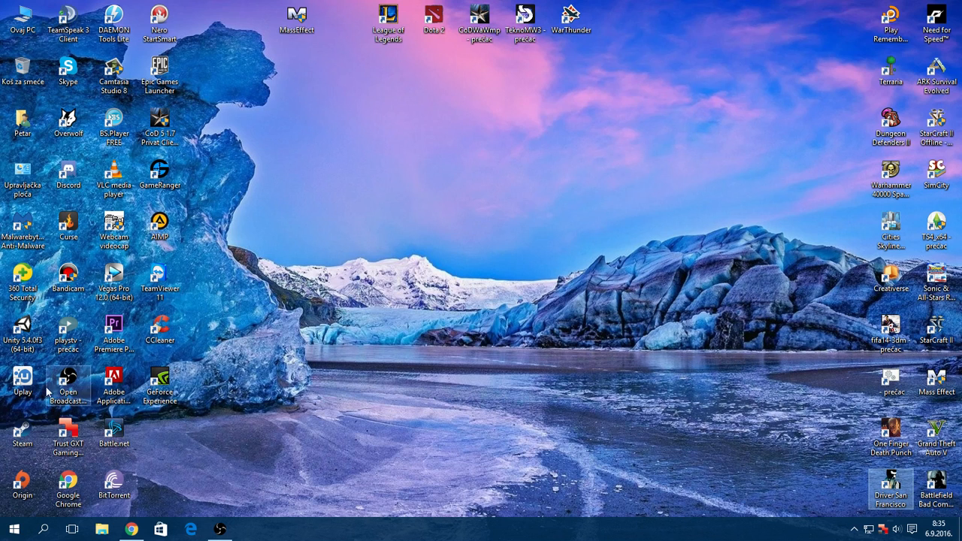
{"action": "mouse_move", "coordinate": [23, 375]}
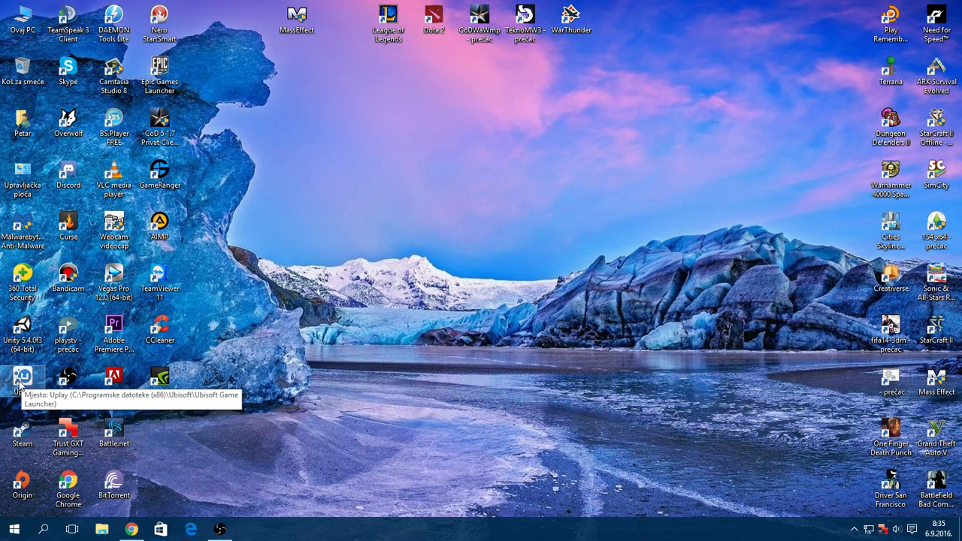
{"action": "mouse_move", "coordinate": [800, 381]}
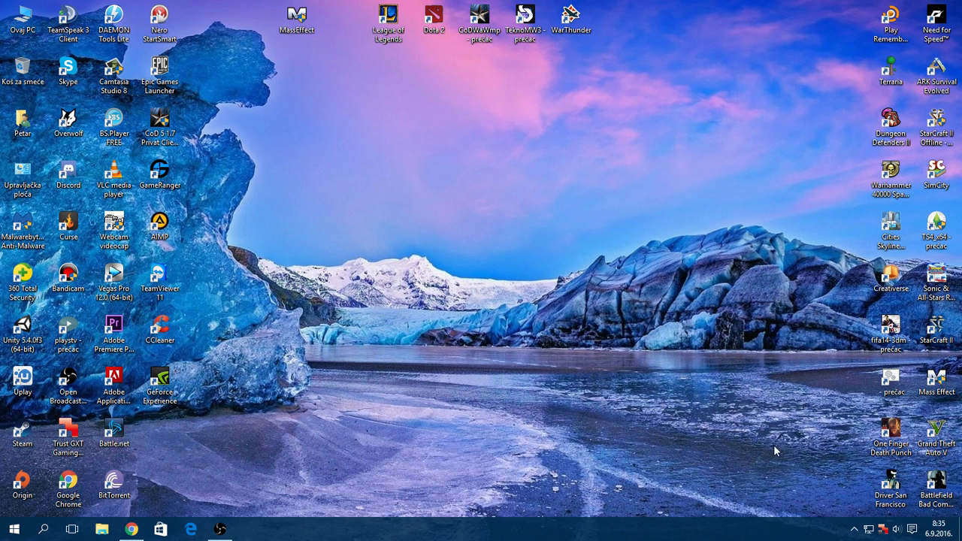
{"action": "mouse_move", "coordinate": [890, 496]}
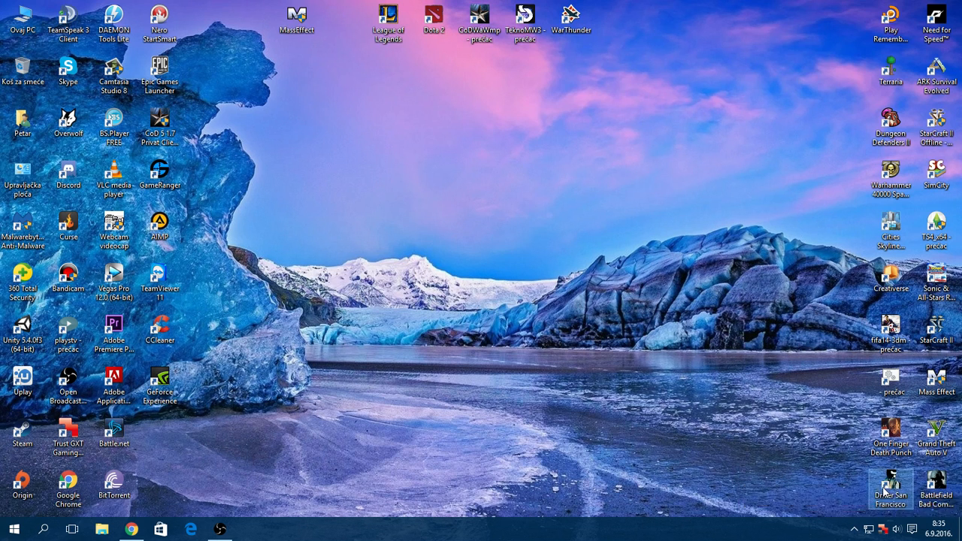
{"action": "mouse_move", "coordinate": [889, 487]}
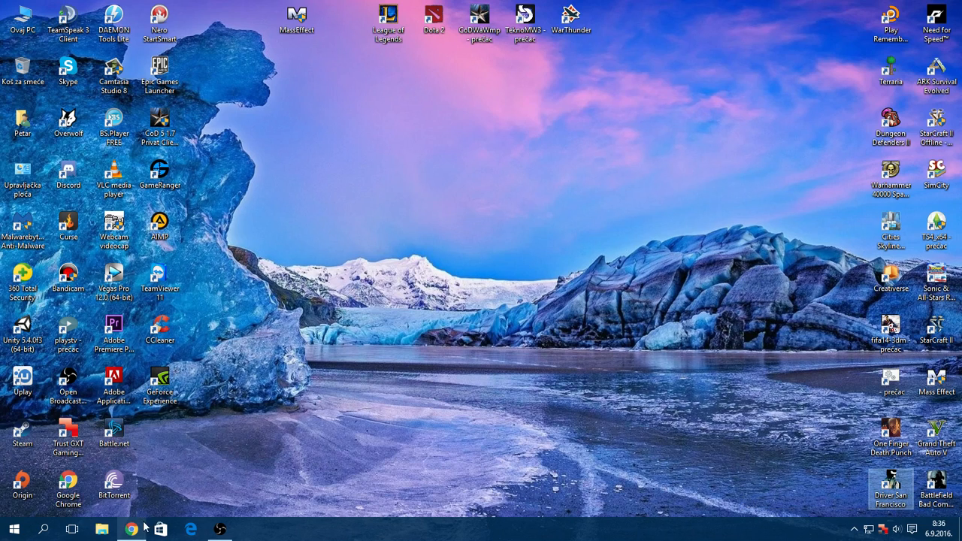
{"action": "left_click", "coordinate": [132, 529]}
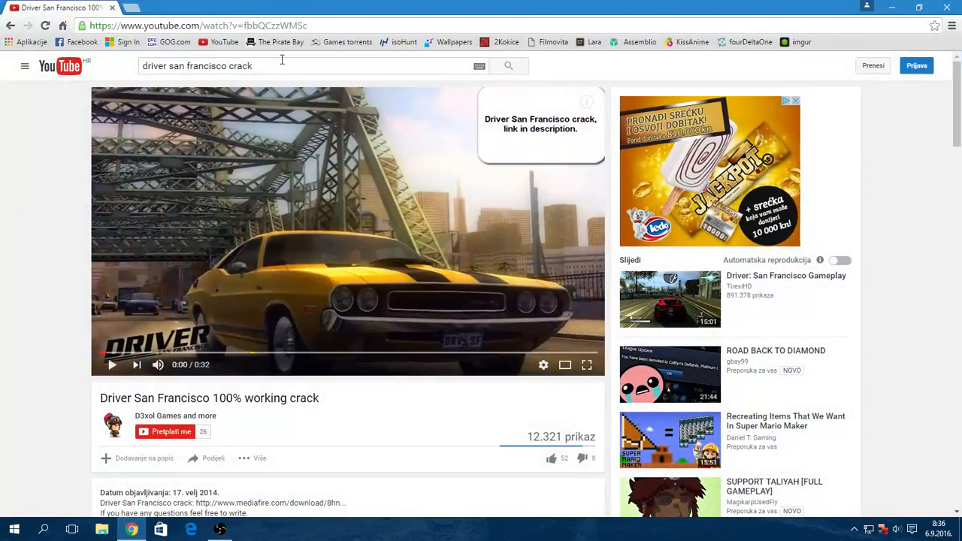
{"action": "mouse_move", "coordinate": [281, 42]}
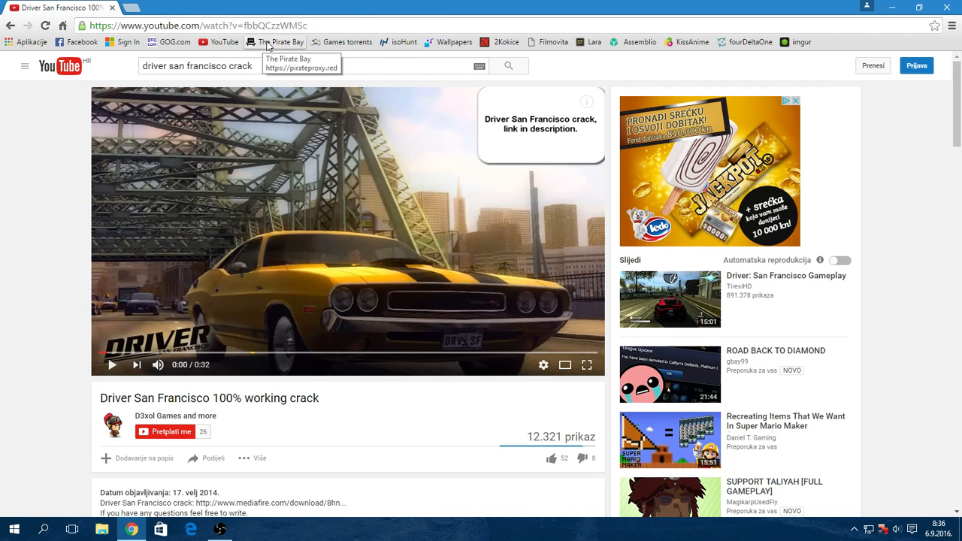
{"action": "mouse_move", "coordinate": [277, 46]}
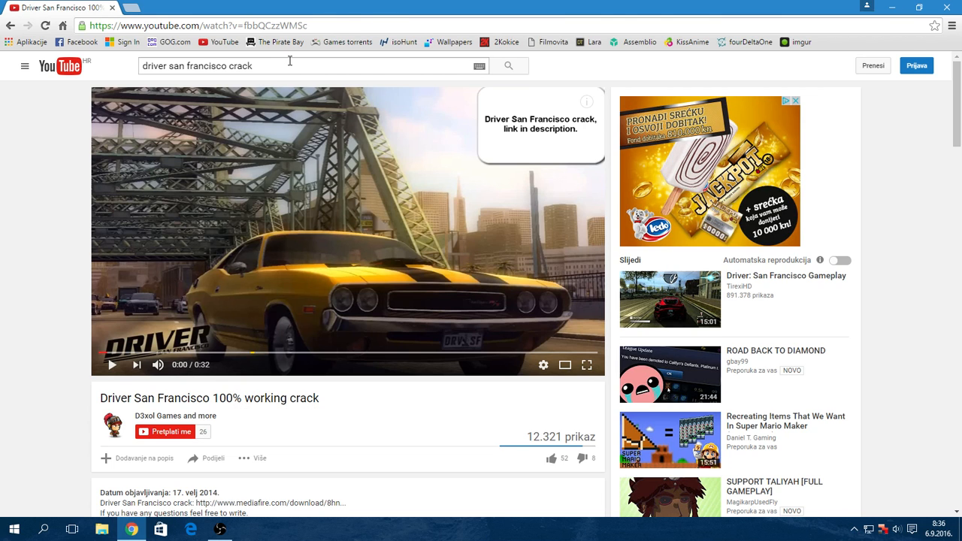
{"action": "mouse_move", "coordinate": [823, 27]}
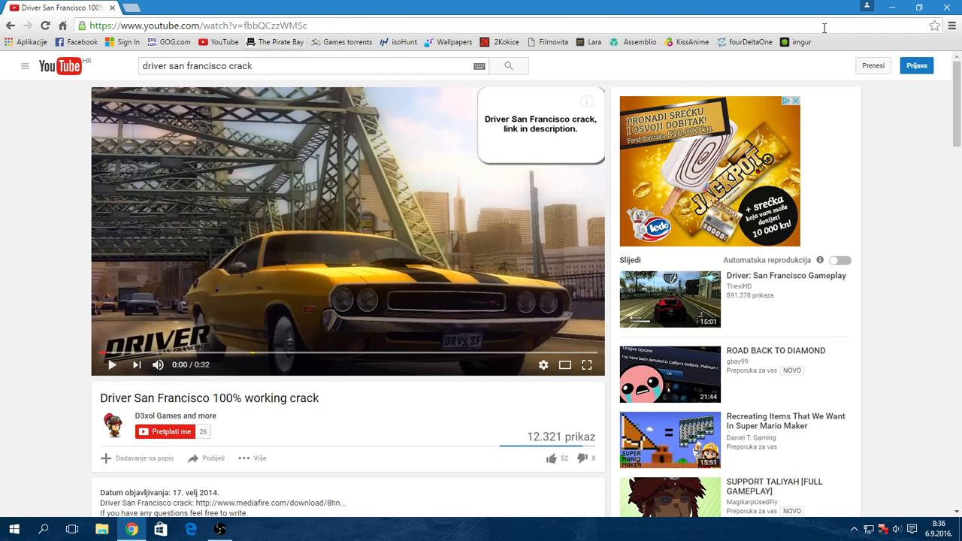
{"action": "mouse_move", "coordinate": [277, 42]}
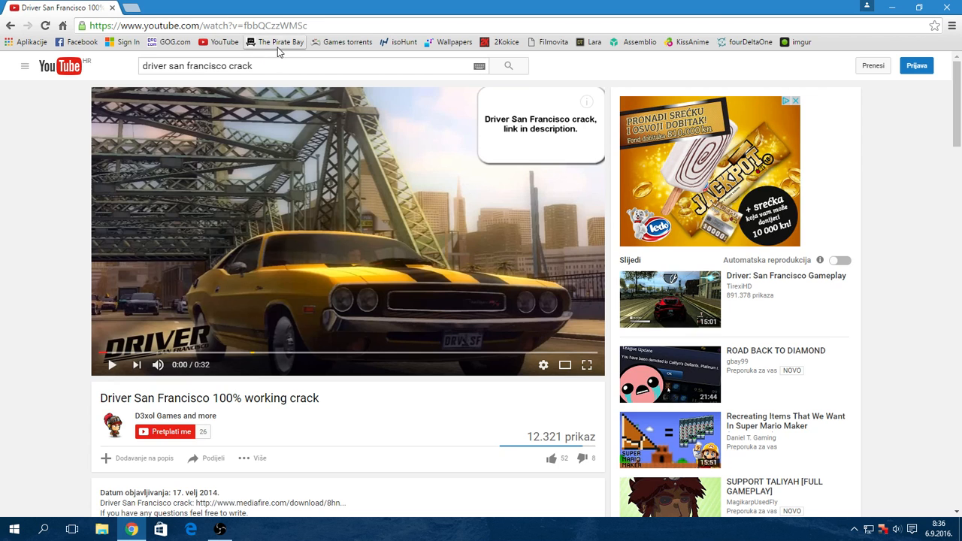
- Scroll the video page down to the description with the mediafire.com link
{"action": "scroll", "scroll_direction": "down", "scroll_amount": 3}
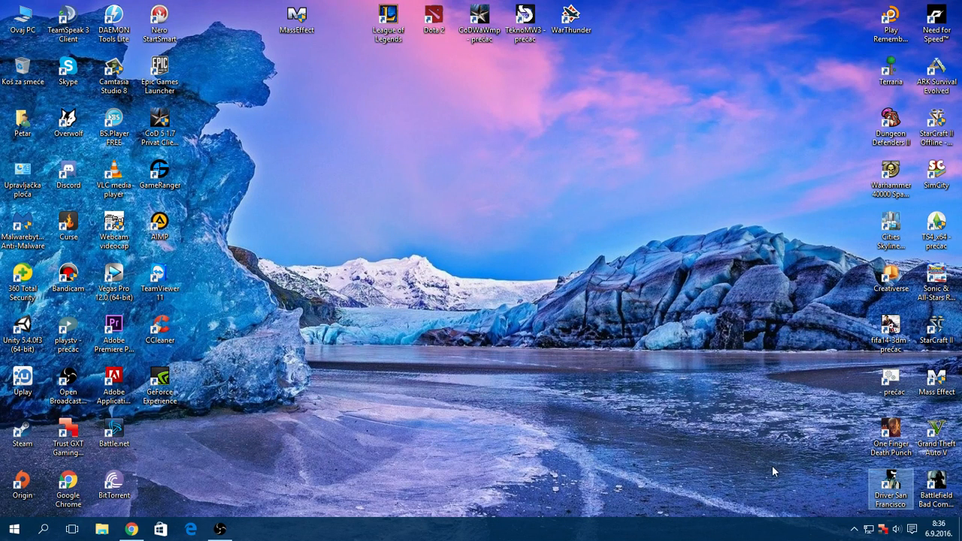
{"action": "mouse_move", "coordinate": [845, 469]}
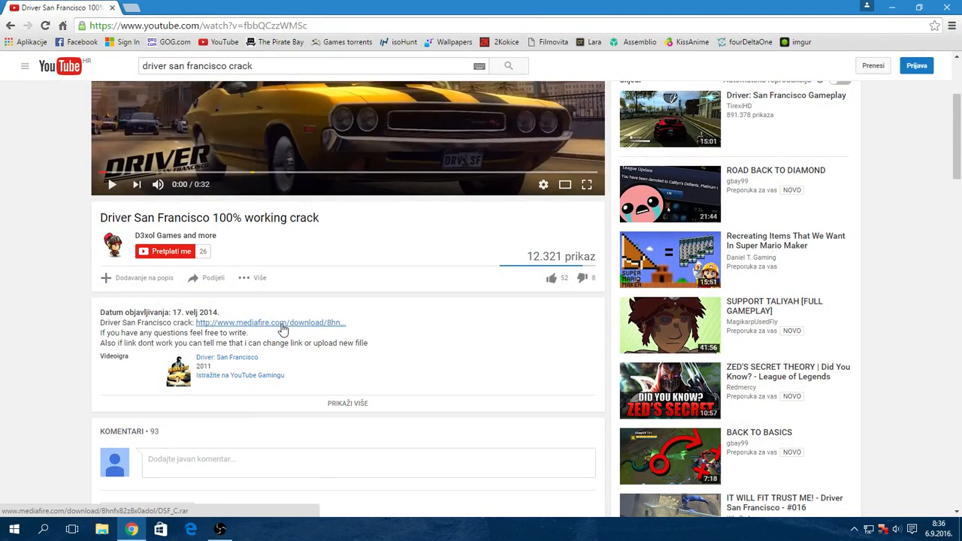
- Follow the MediaFire link and download the DSF C.rar crack archive
{"action": "left_click", "coordinate": [271, 322]}
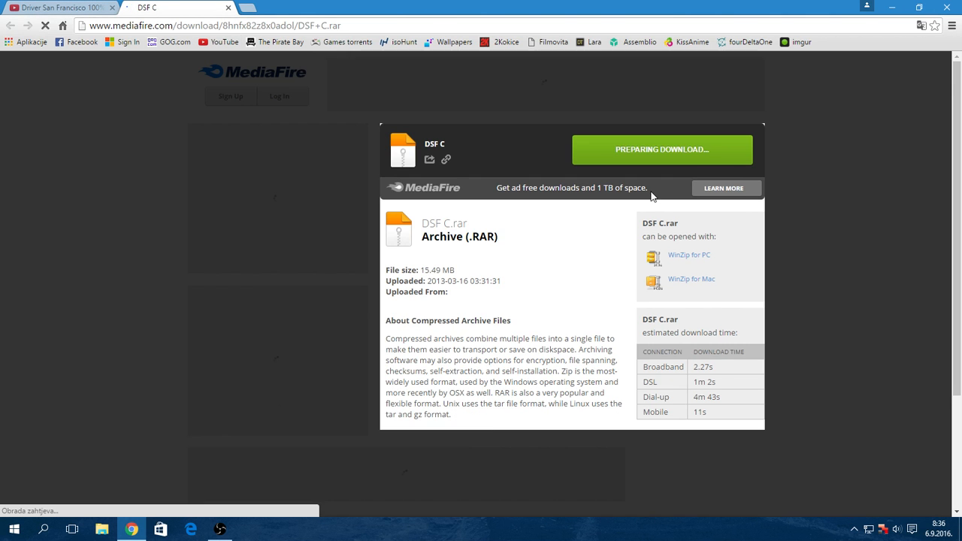
{"action": "left_click", "coordinate": [661, 151]}
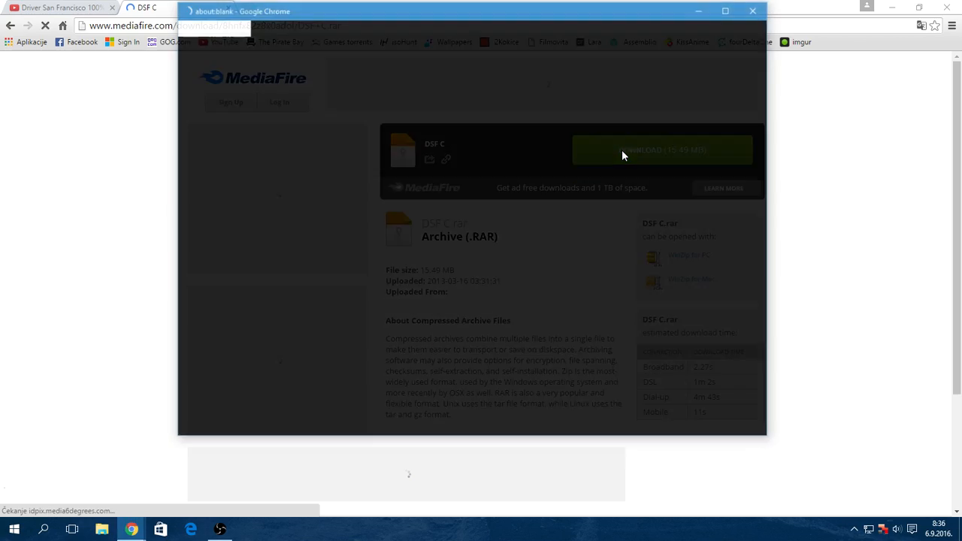
{"action": "left_click", "coordinate": [661, 150]}
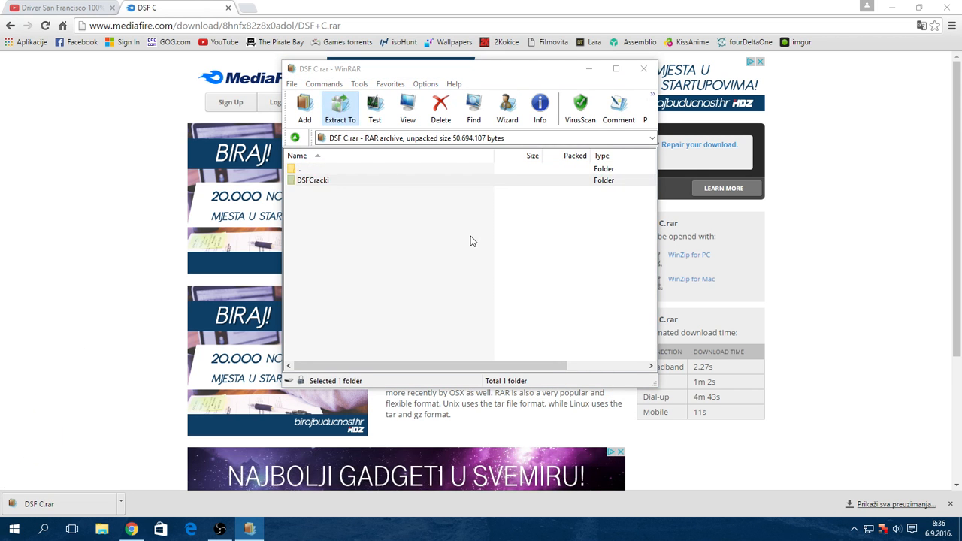
- Extract the DSFCracki folder from DSF C.rar onto the desktop
{"action": "left_click", "coordinate": [339, 108]}
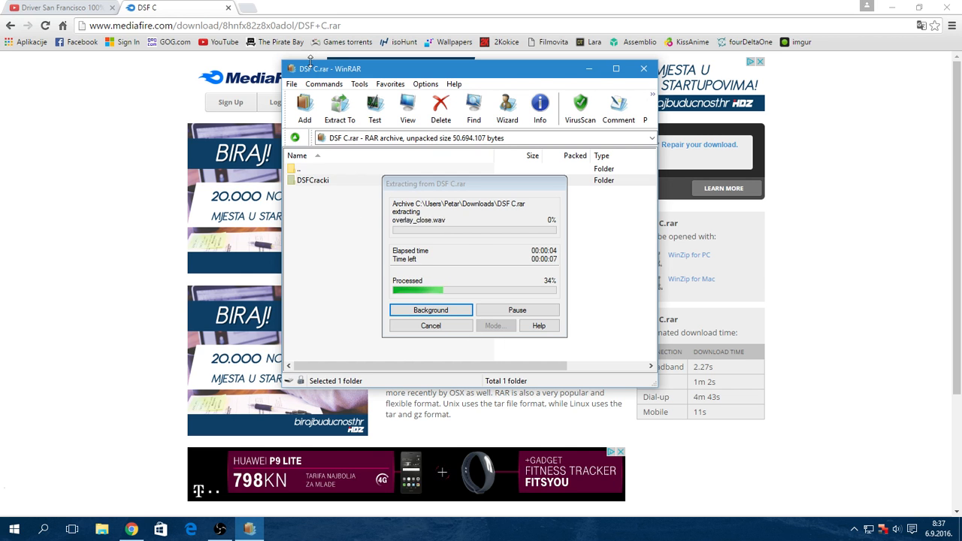
{"action": "left_click", "coordinate": [57, 6]}
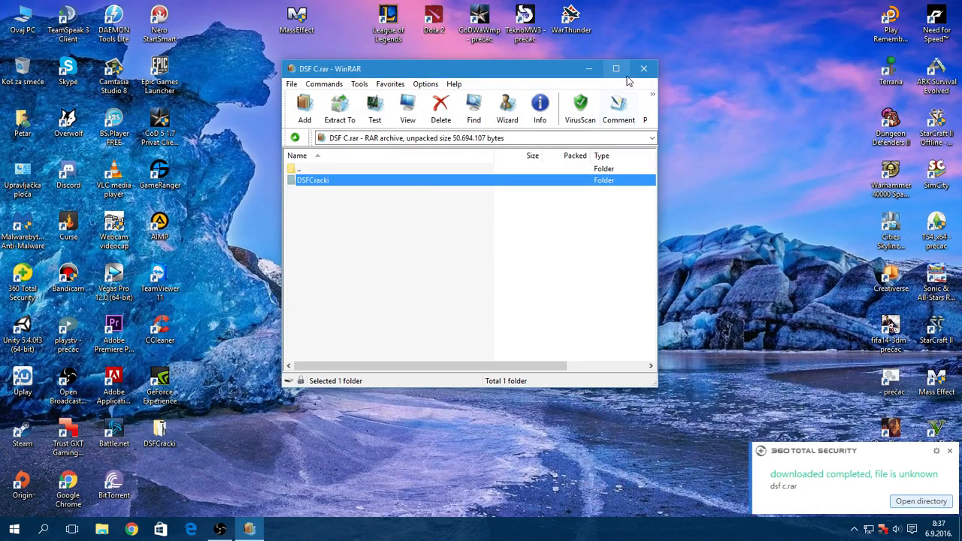
- Open the DSFCracki folder from the desktop and select the VIRUS file
{"action": "double_click", "coordinate": [313, 180]}
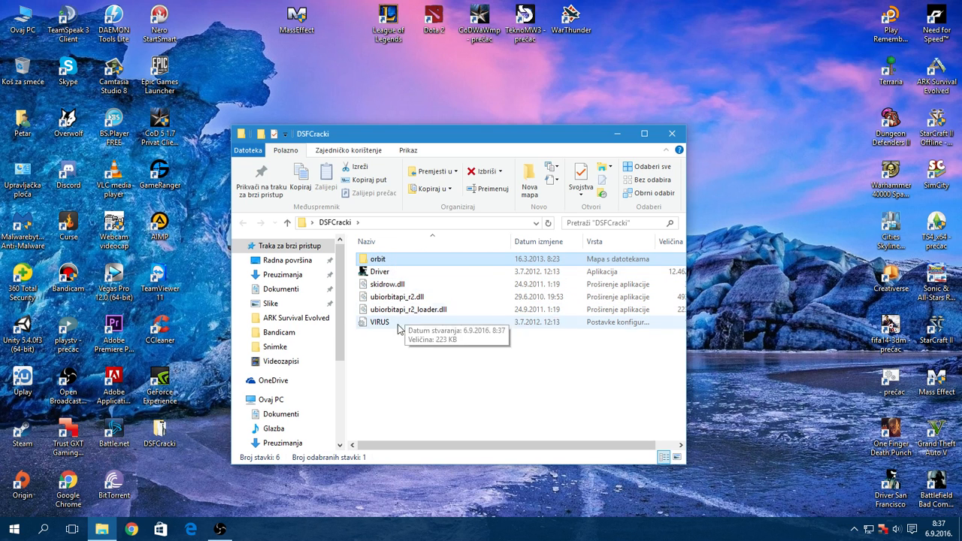
{"action": "left_click", "coordinate": [378, 321]}
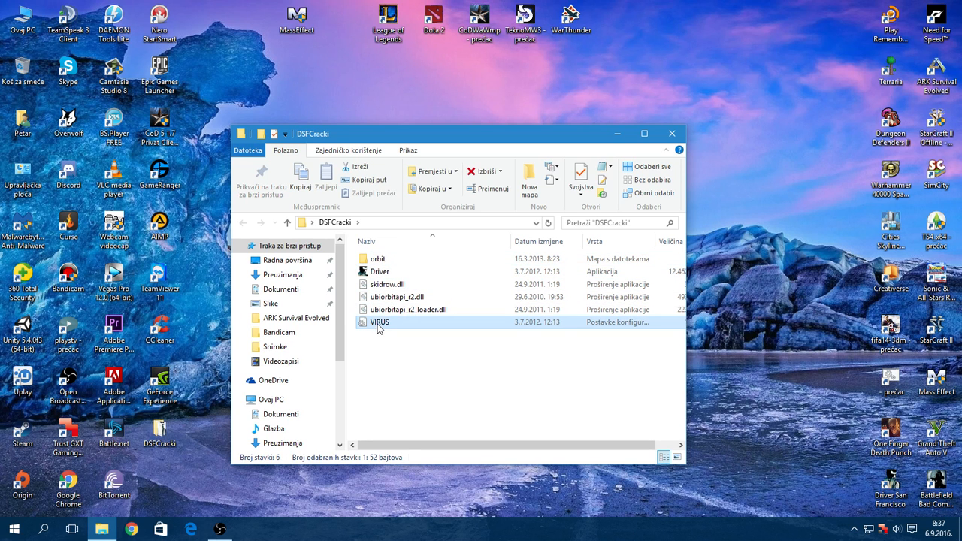
{"action": "mouse_move", "coordinate": [378, 321]}
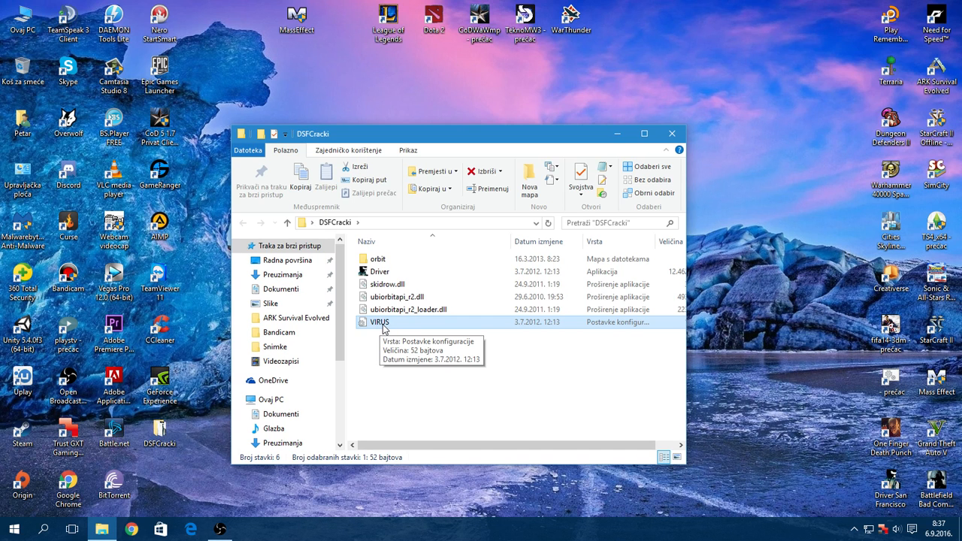
{"action": "mouse_move", "coordinate": [385, 333]}
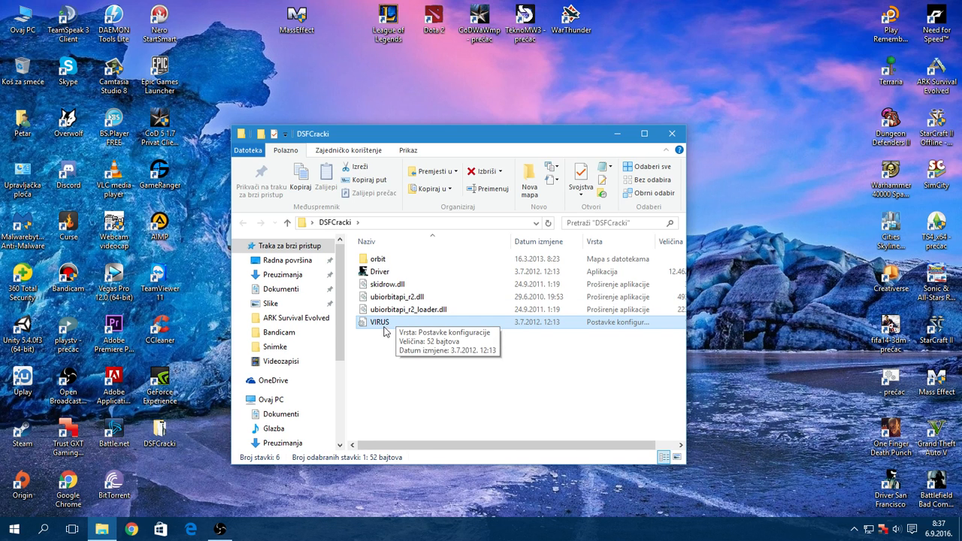
{"action": "mouse_move", "coordinate": [396, 327]}
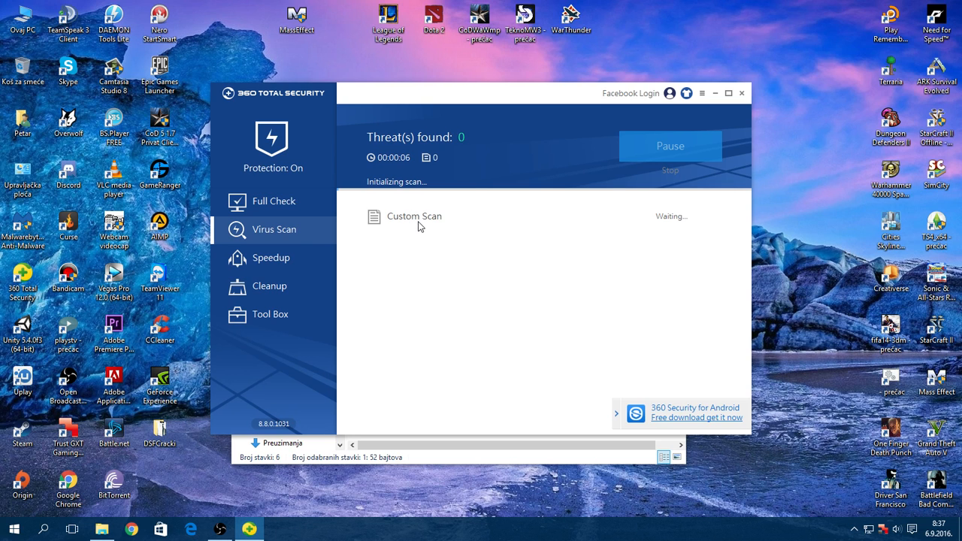
{"action": "mouse_move", "coordinate": [381, 394]}
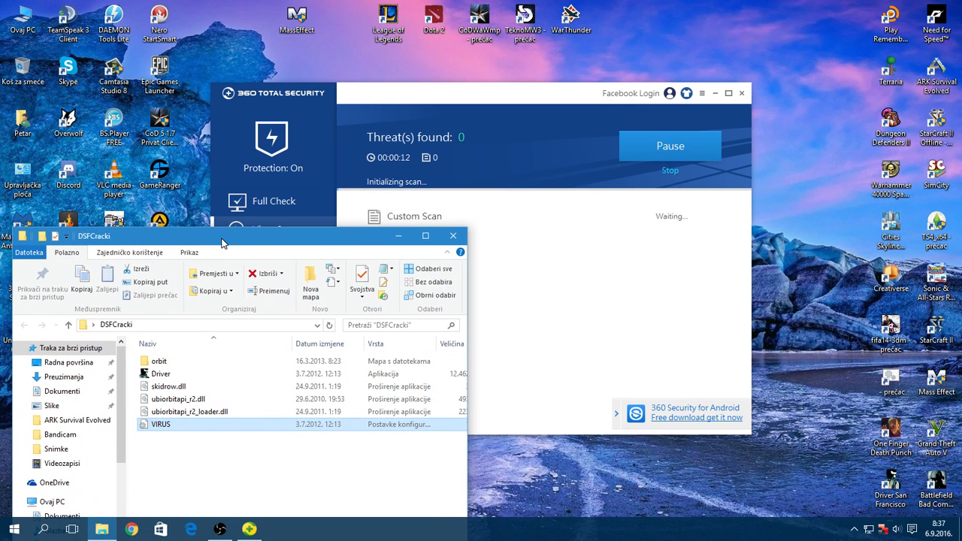
{"action": "double_click", "coordinate": [159, 424]}
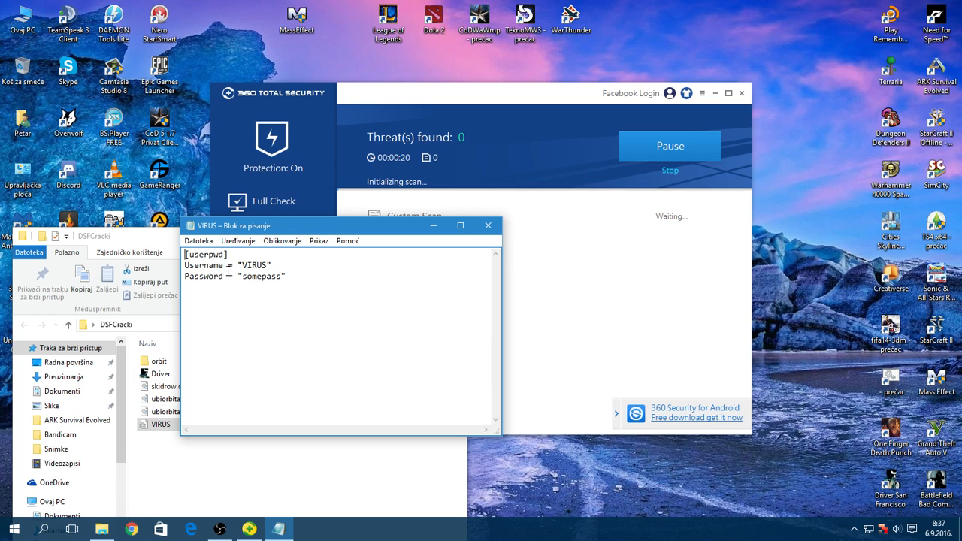
{"action": "double_click", "coordinate": [202, 265]}
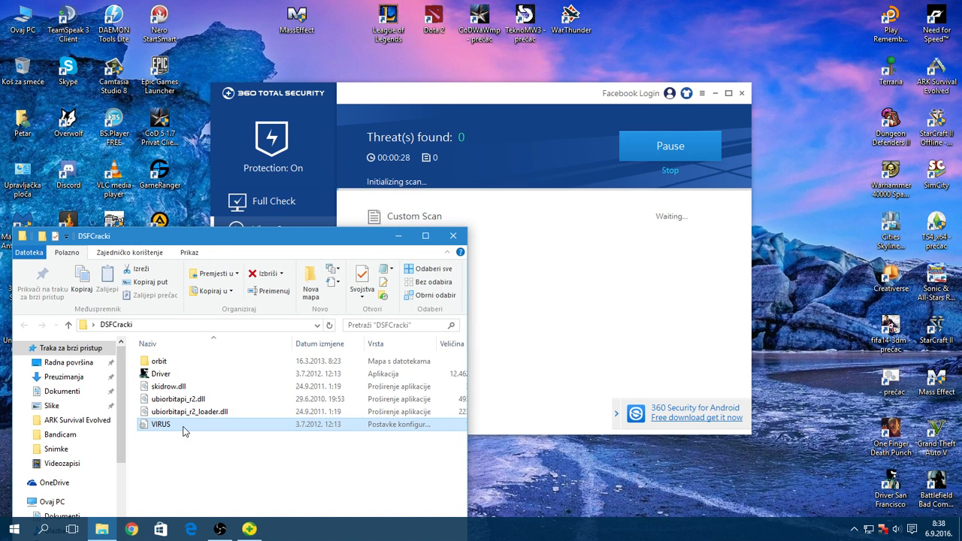
{"action": "mouse_move", "coordinate": [193, 442]}
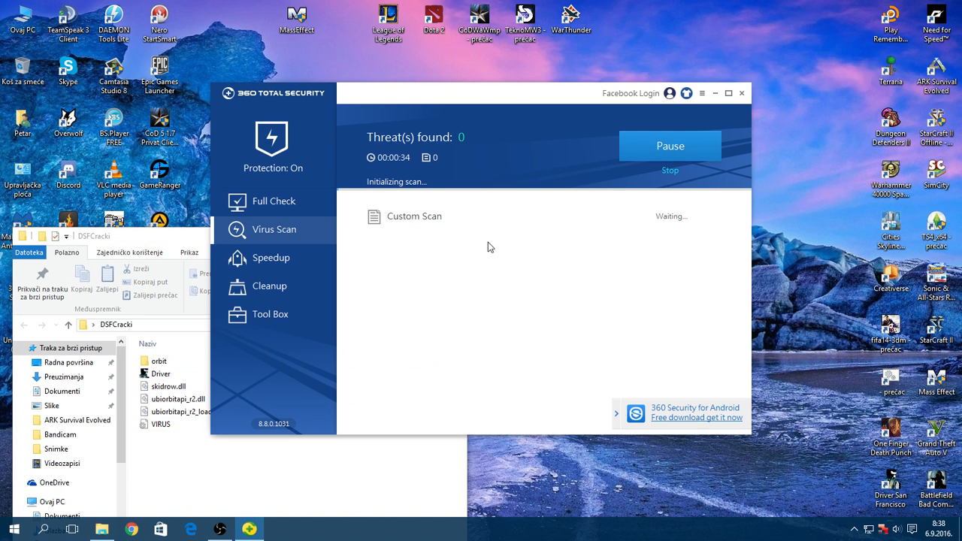
{"action": "mouse_move", "coordinate": [418, 167]}
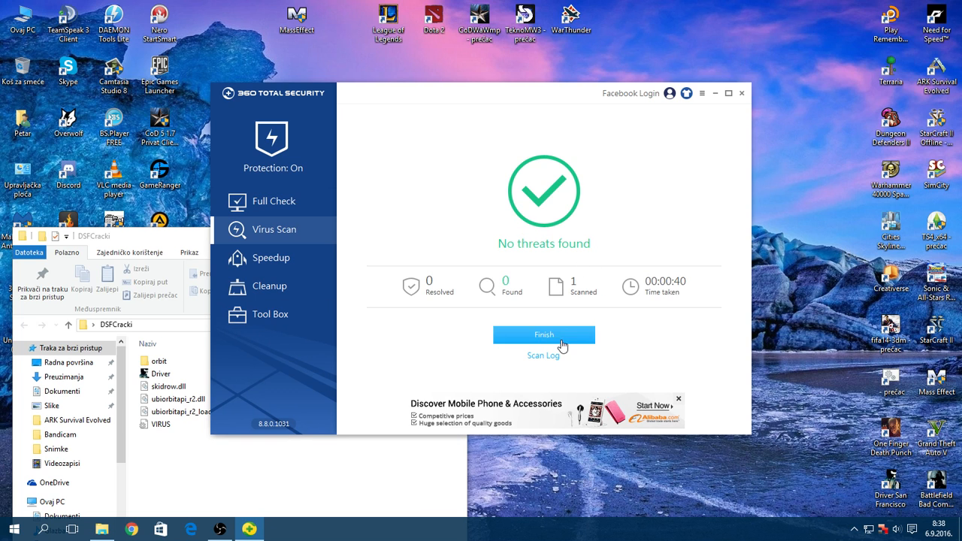
- Finish the completed 360 Total Security scan with no threats found
{"action": "left_click", "coordinate": [544, 333]}
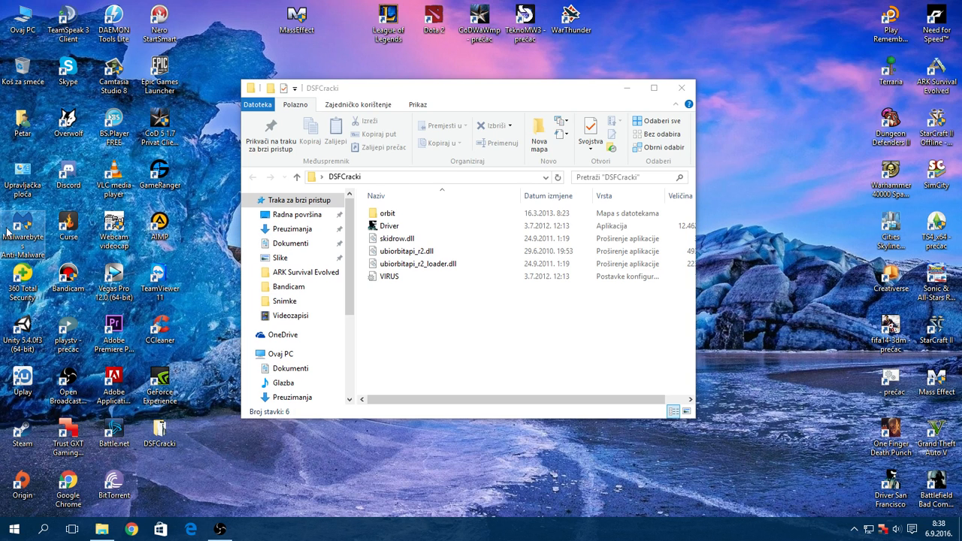
{"action": "mouse_move", "coordinate": [33, 232]}
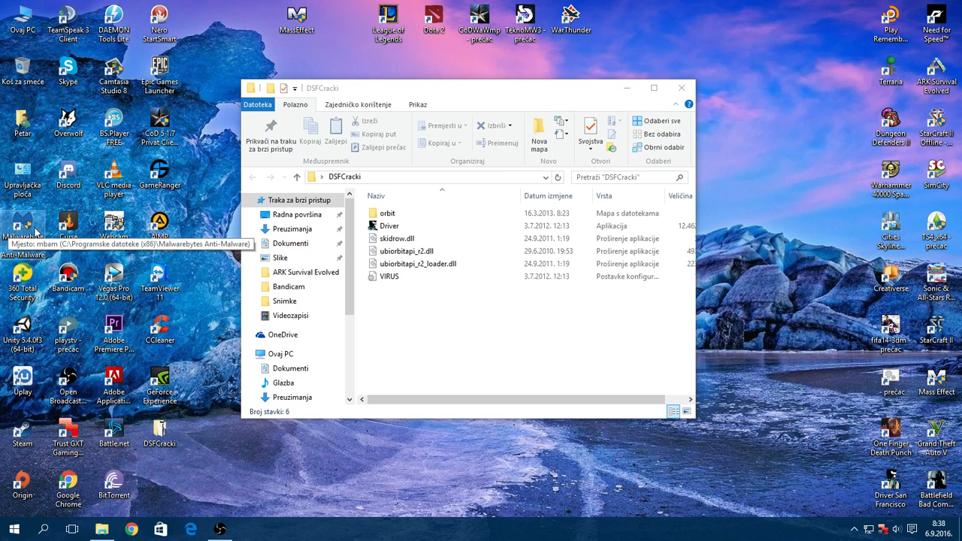
- View the VIRUS file's properties (Svojstva) in the DSFCracki folder
{"action": "left_click", "coordinate": [387, 277]}
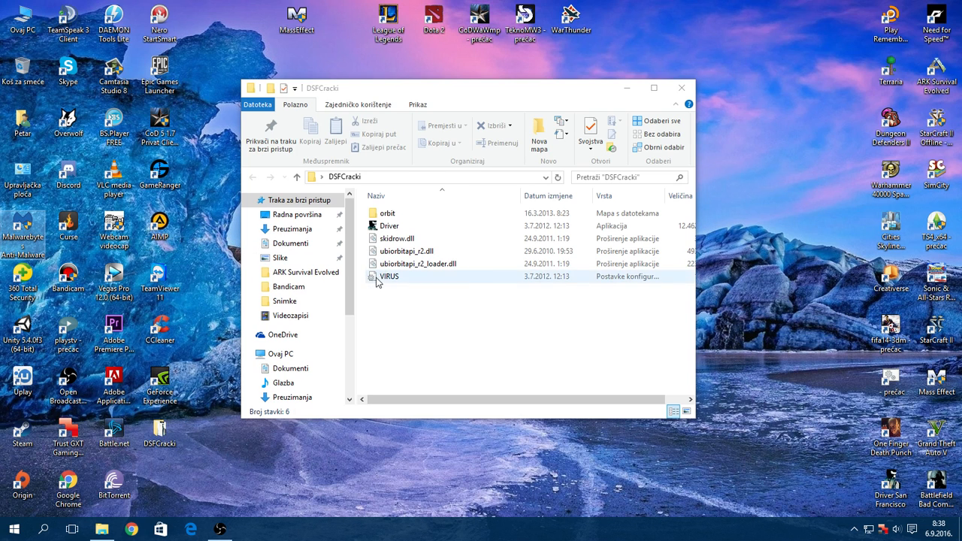
{"action": "mouse_move", "coordinate": [384, 282]}
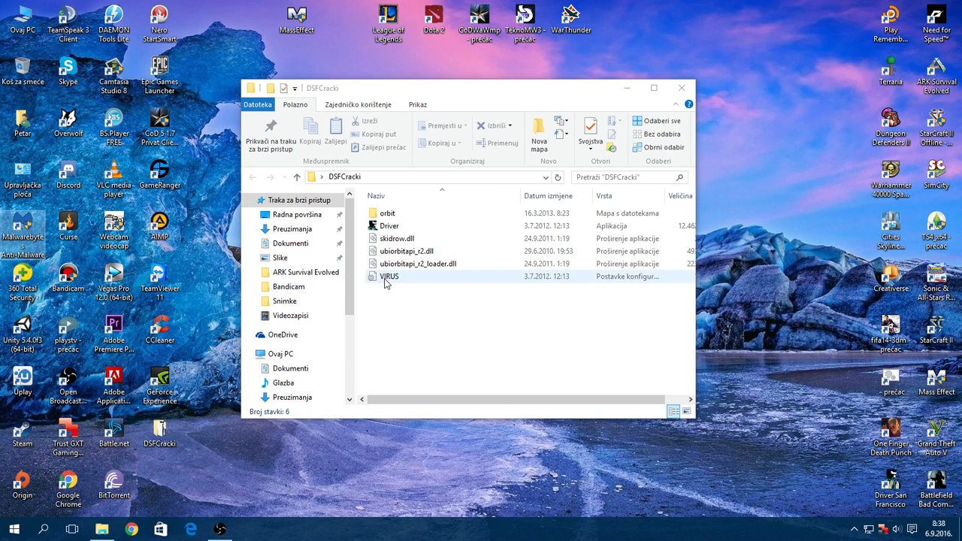
{"action": "double_click", "coordinate": [389, 276]}
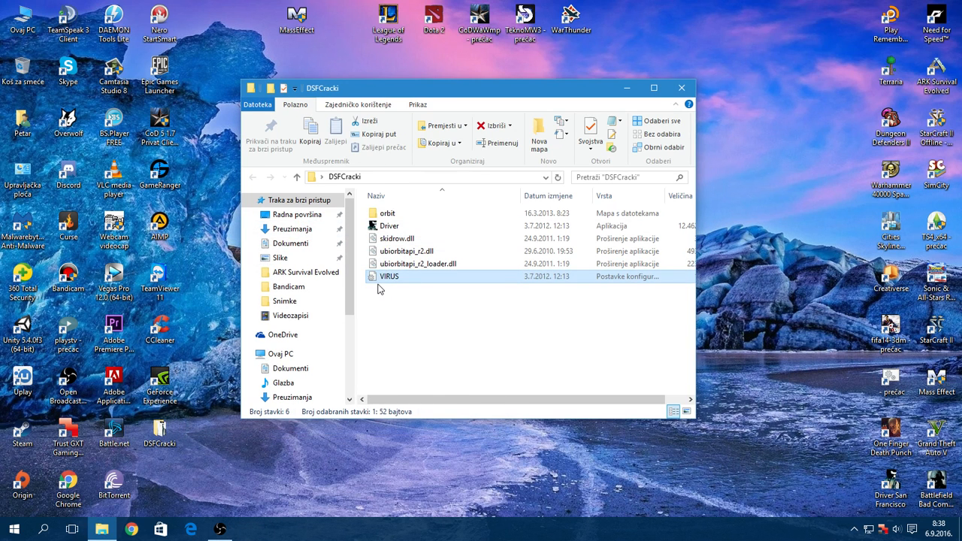
{"action": "right_click", "coordinate": [388, 276]}
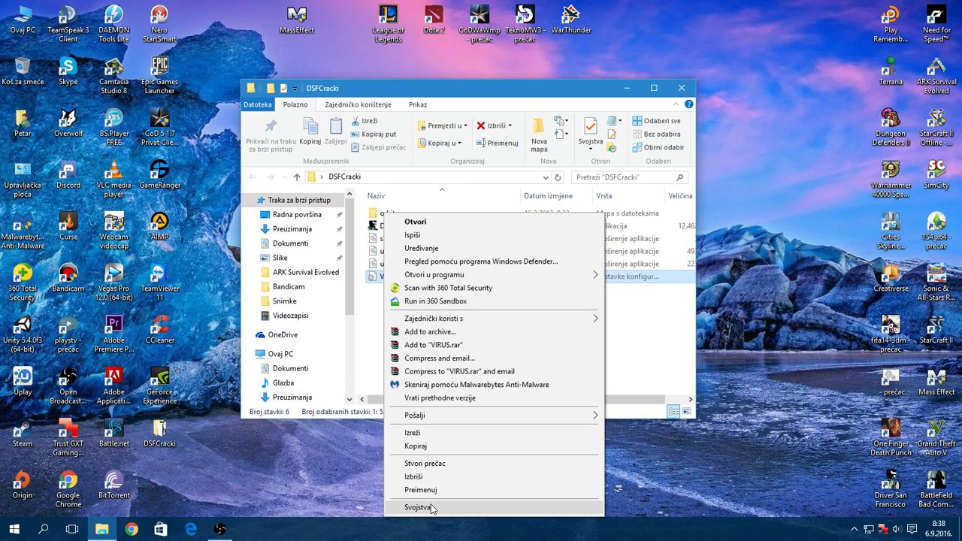
{"action": "left_click", "coordinate": [419, 507]}
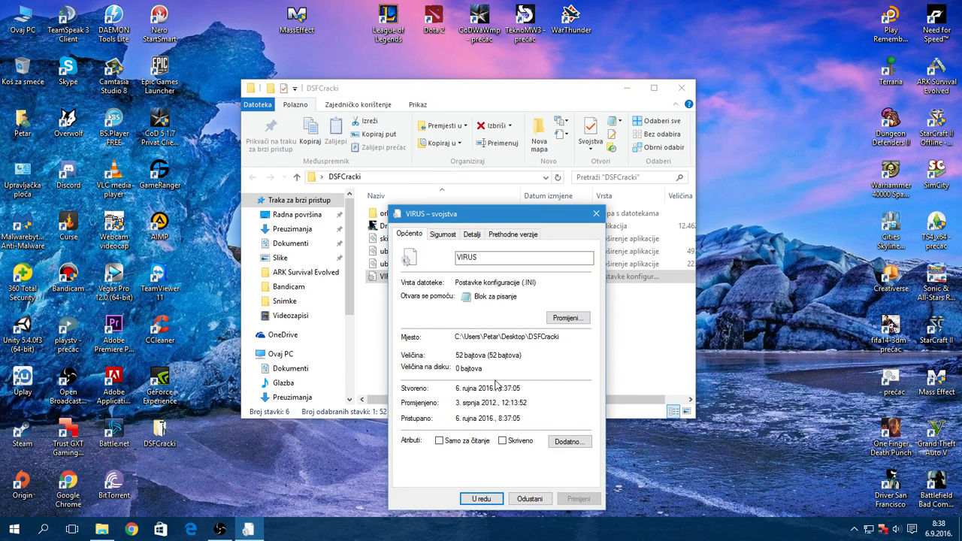
{"action": "mouse_move", "coordinate": [478, 370]}
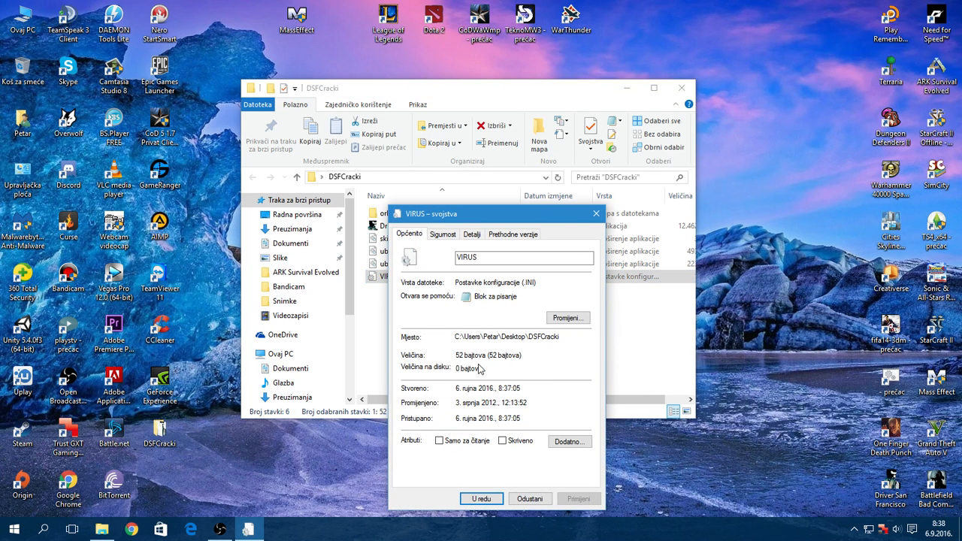
{"action": "mouse_move", "coordinate": [478, 355]}
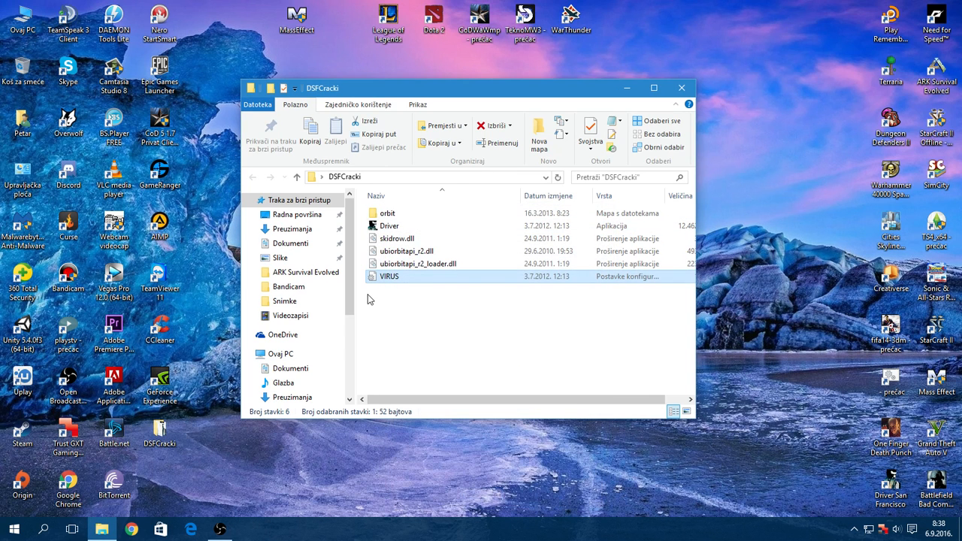
- Select the crack files and copy them from the context menu
{"action": "double_click", "coordinate": [389, 277]}
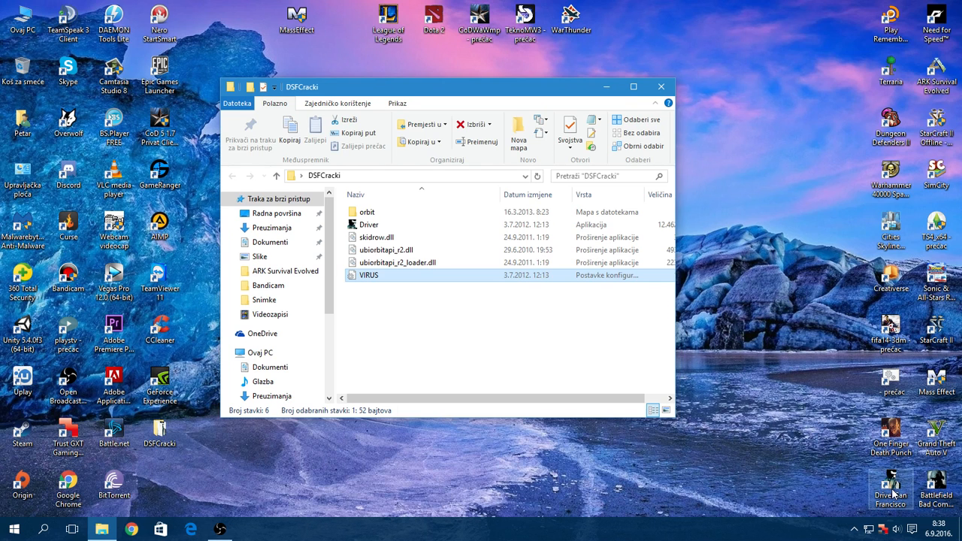
{"action": "right_click", "coordinate": [369, 275]}
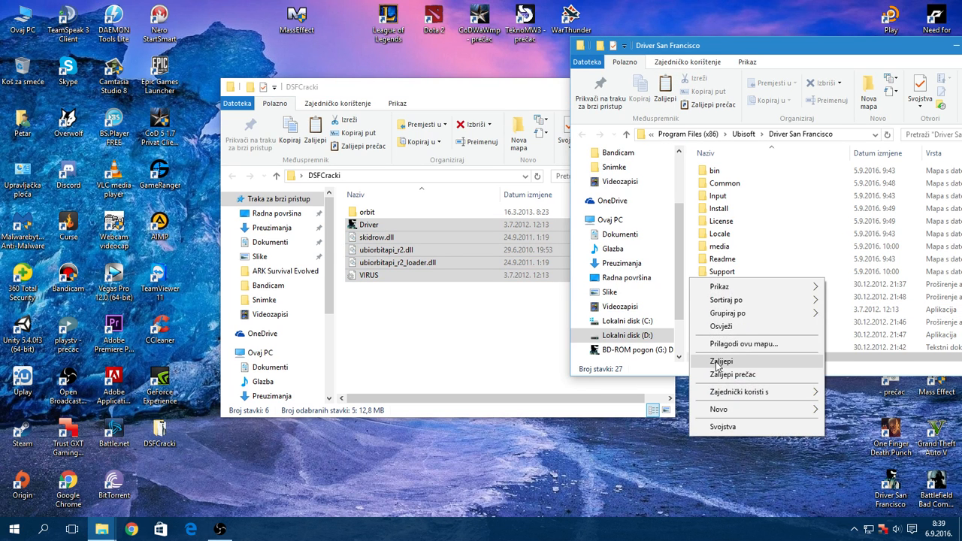
- Paste the crack files into the Driver San Francisco install folder and close that window
{"action": "left_click", "coordinate": [720, 361]}
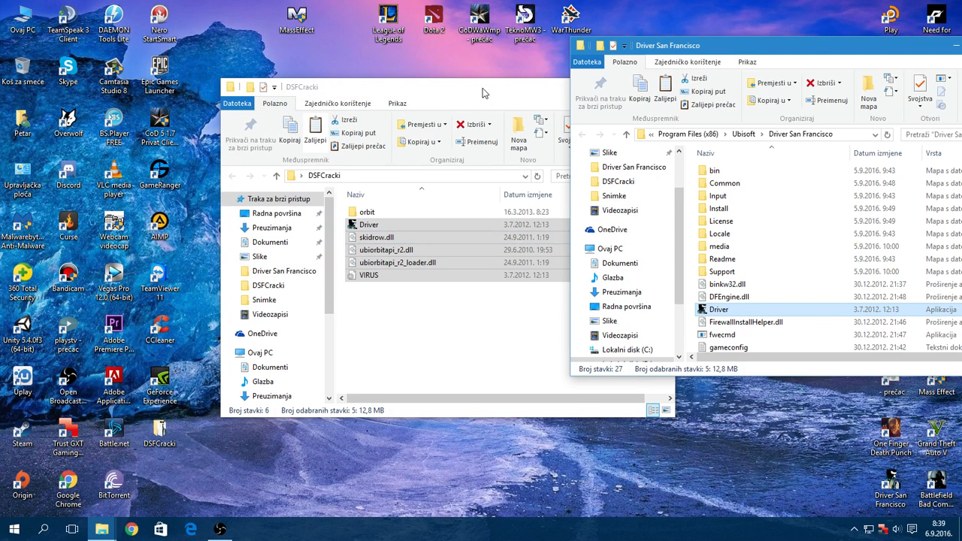
{"action": "left_click", "coordinate": [481, 86]}
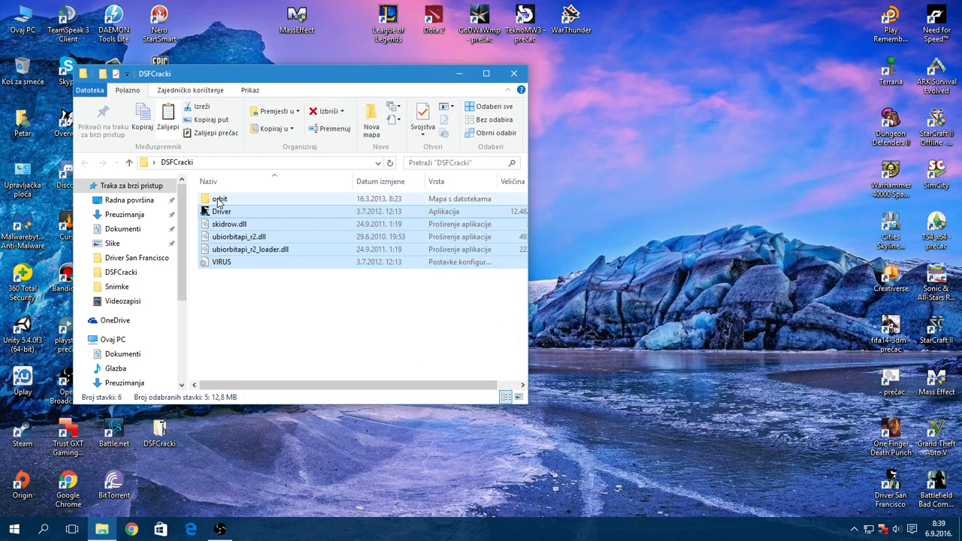
- Look inside the orbit subfolder of DSFCracki, then close the Explorer window
{"action": "left_click", "coordinate": [220, 198]}
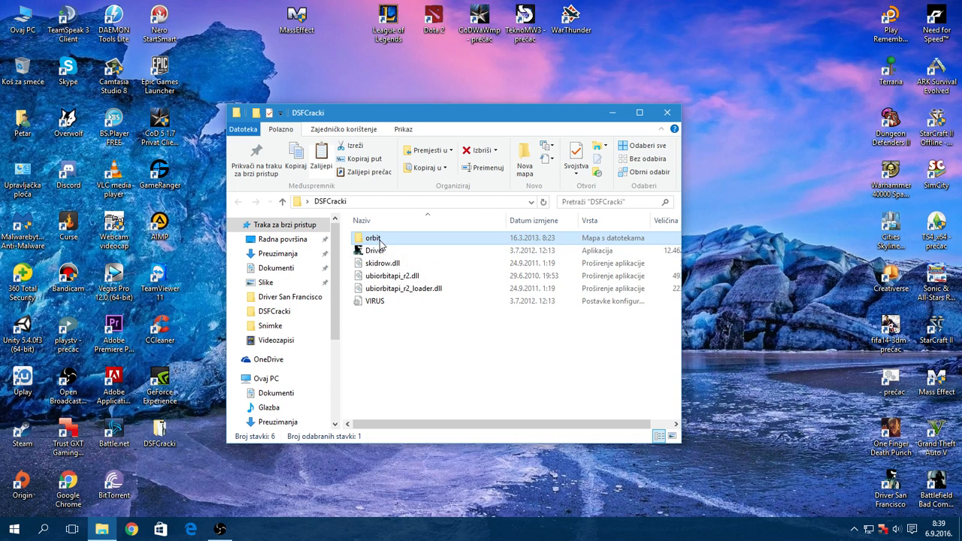
{"action": "mouse_move", "coordinate": [374, 238]}
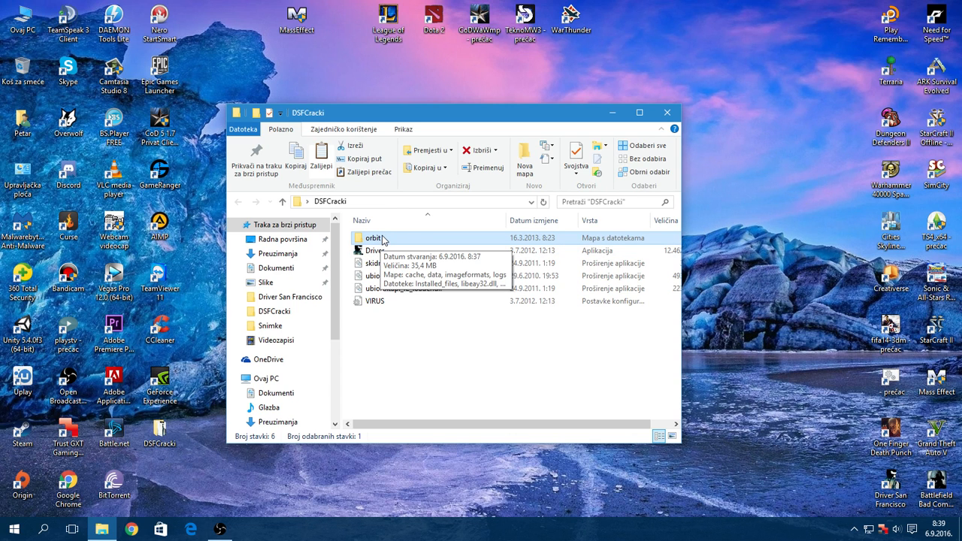
{"action": "mouse_move", "coordinate": [371, 340]}
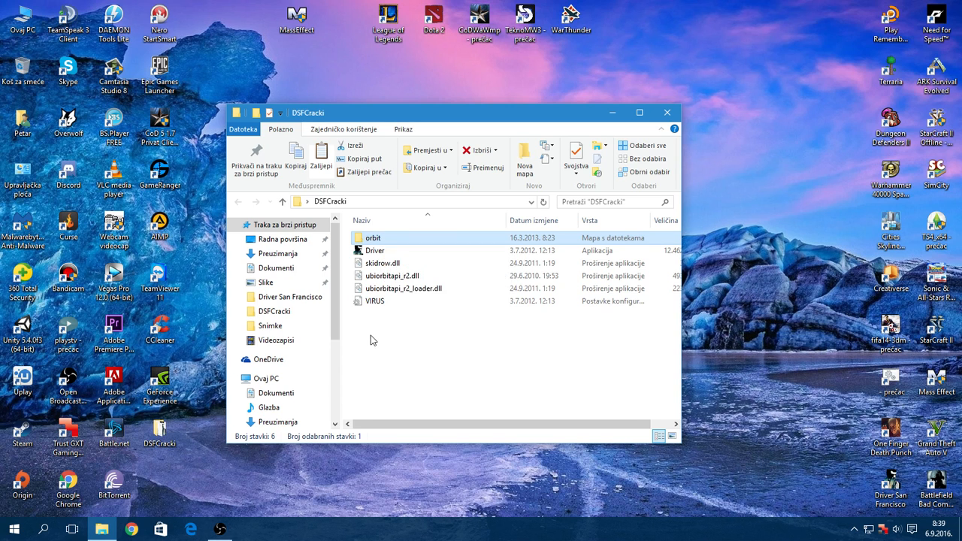
{"action": "left_click", "coordinate": [370, 338]}
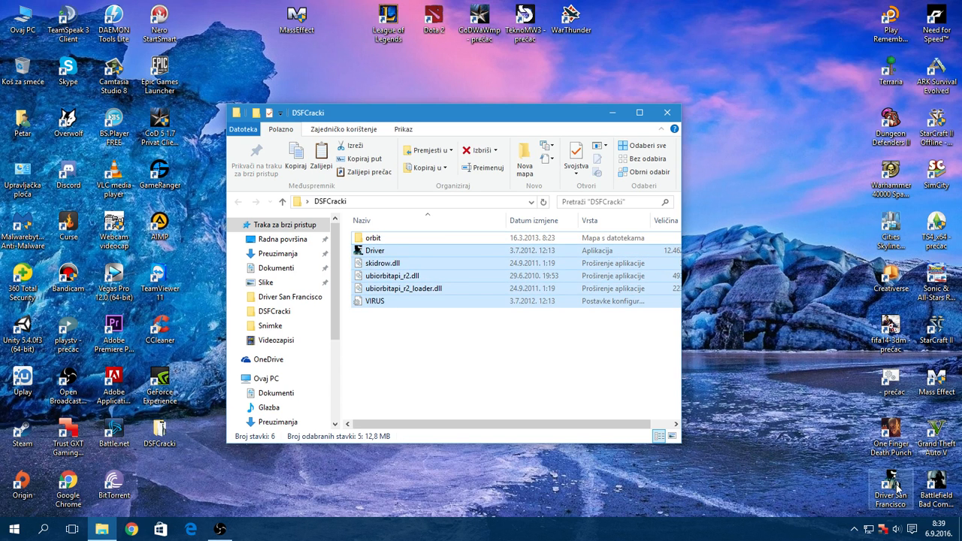
{"action": "left_click", "coordinate": [372, 237]}
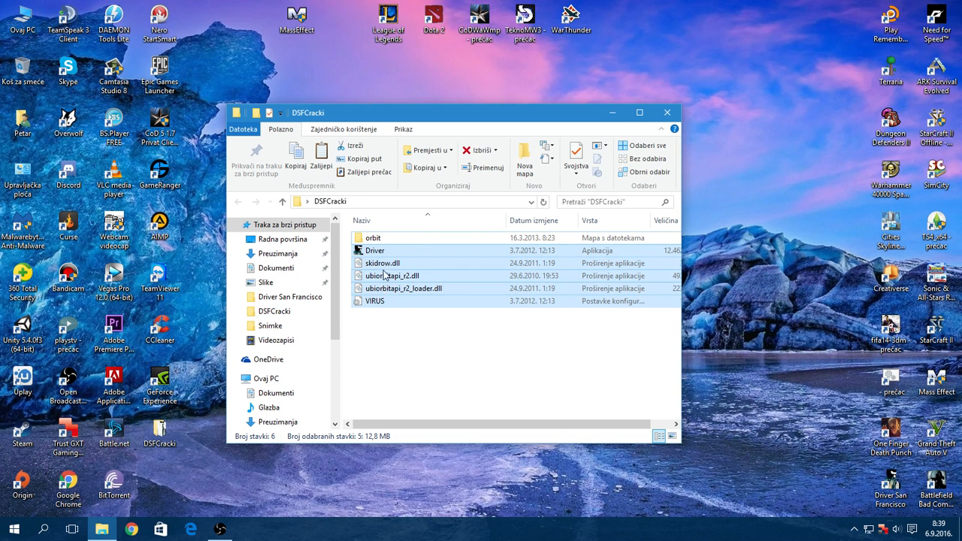
{"action": "mouse_move", "coordinate": [424, 276]}
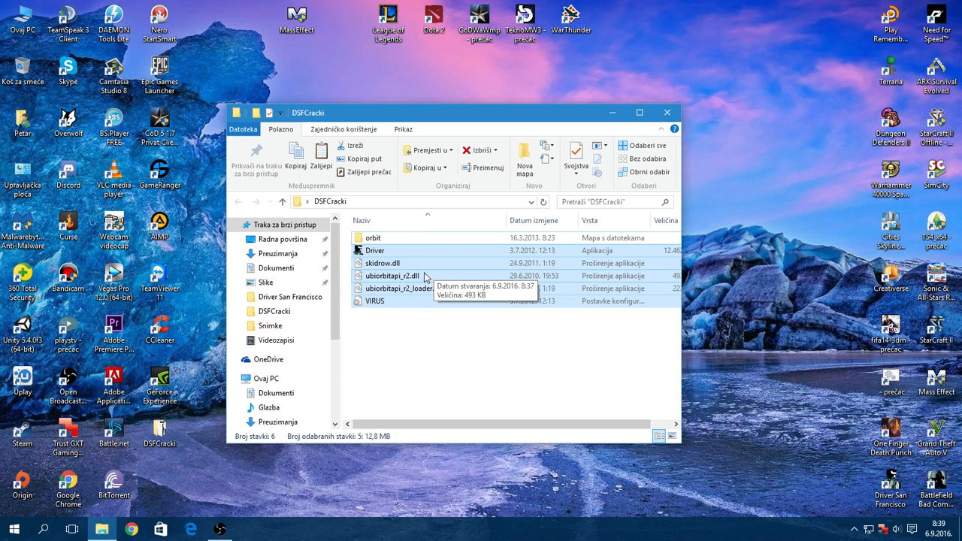
{"action": "mouse_move", "coordinate": [360, 250]}
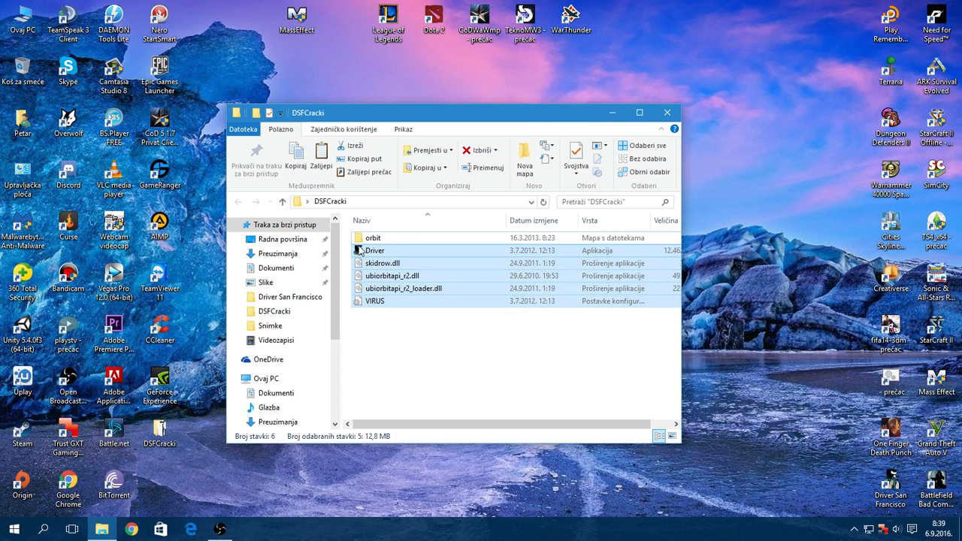
{"action": "double_click", "coordinate": [373, 237]}
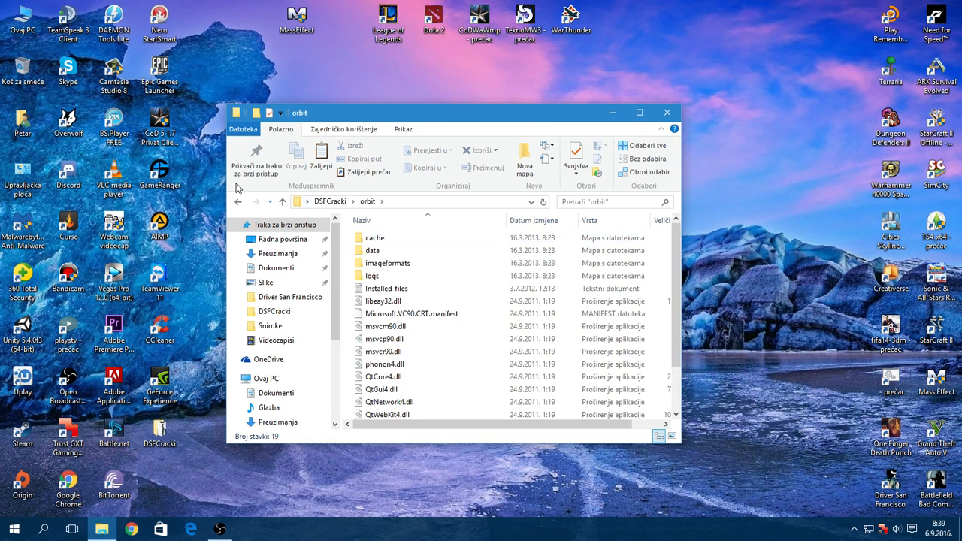
{"action": "left_click", "coordinate": [665, 111]}
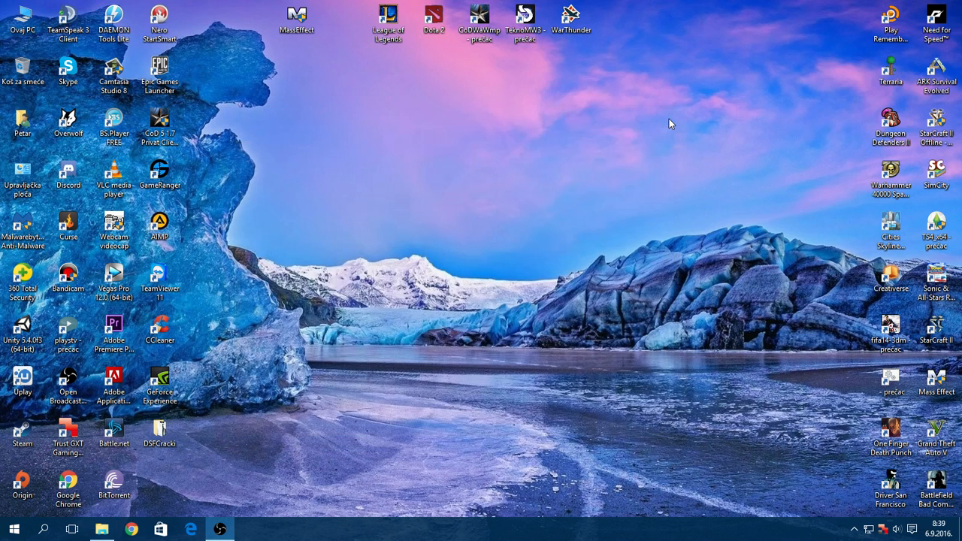
{"action": "mouse_move", "coordinate": [890, 489]}
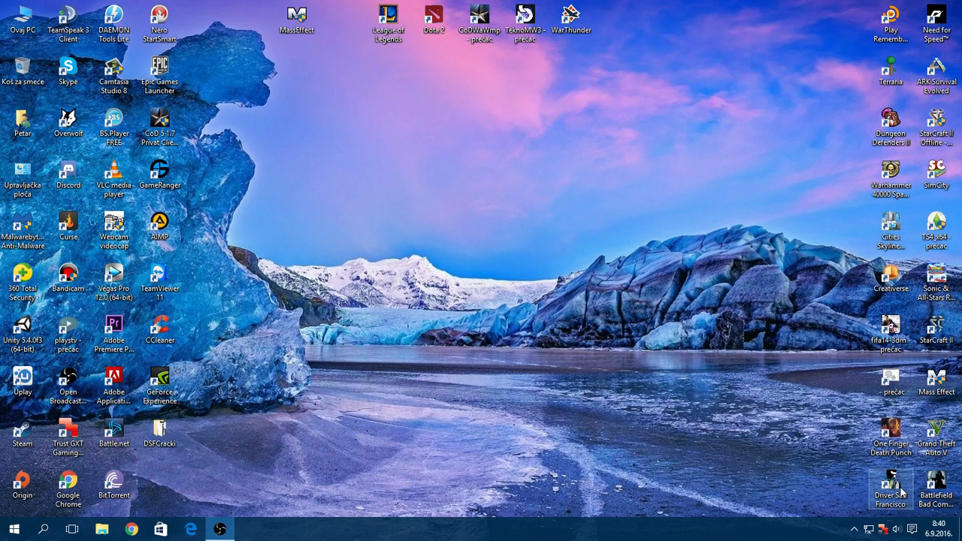
- Launch Driver San Francisco from its desktop icon to reach the main menu
{"action": "double_click", "coordinate": [890, 488]}
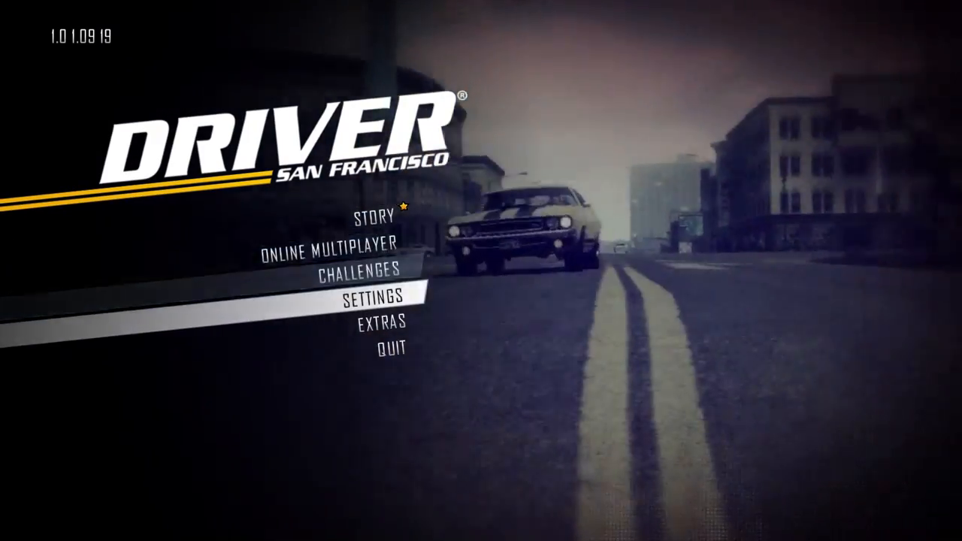
- Enter Settings, continue past the Connection Error, and view the Video settings (1600x900, High)
{"action": "left_click", "coordinate": [371, 300]}
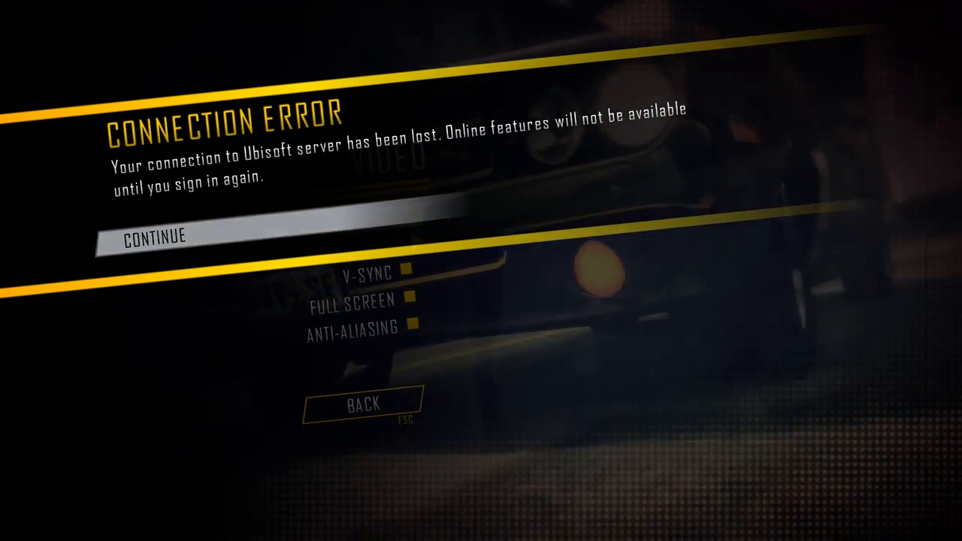
{"action": "left_click", "coordinate": [154, 236]}
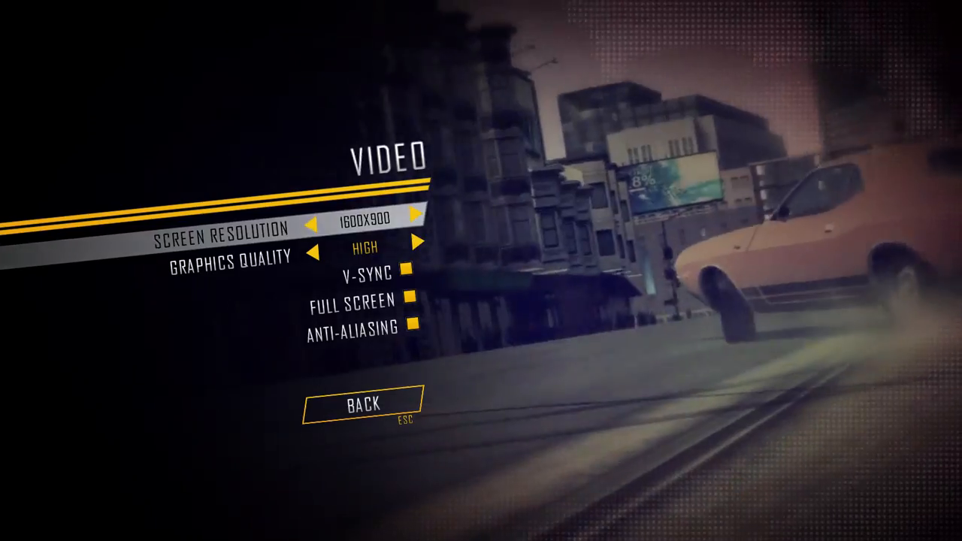
{"action": "left_click", "coordinate": [364, 402]}
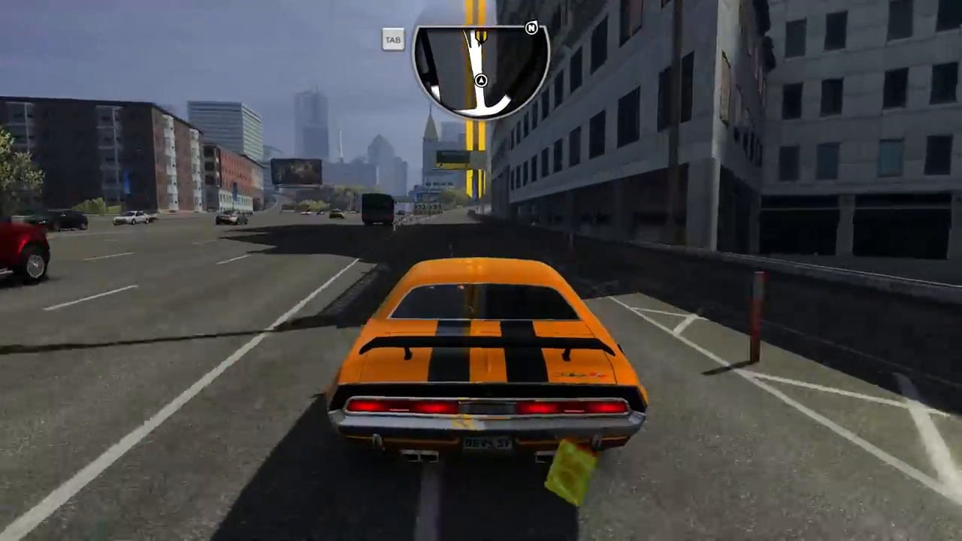
- Drive the orange muscle car forward with W along the raised road and through downtown traffic
{"action": "key", "text": "W"}
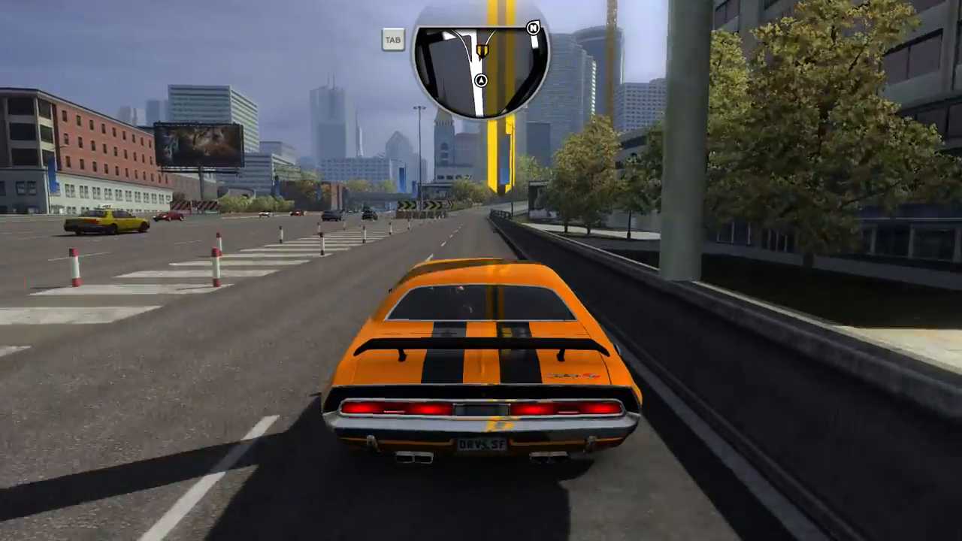
{"action": "key", "text": "w"}
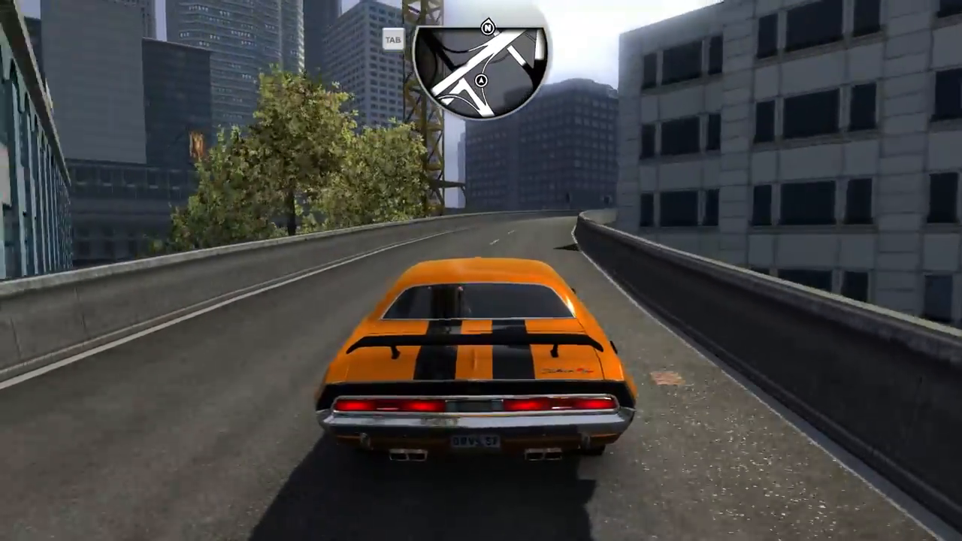
{"action": "key", "text": "w"}
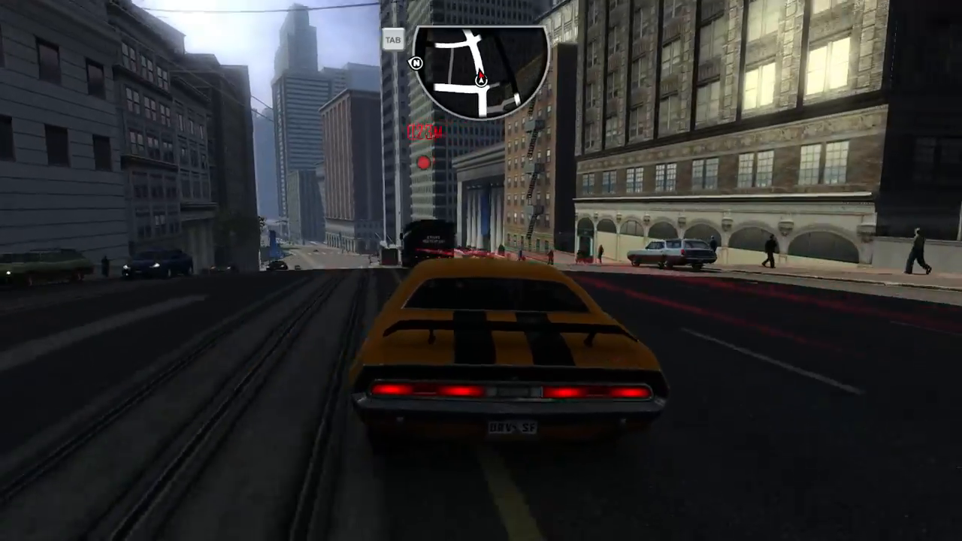
{"action": "key", "text": "w"}
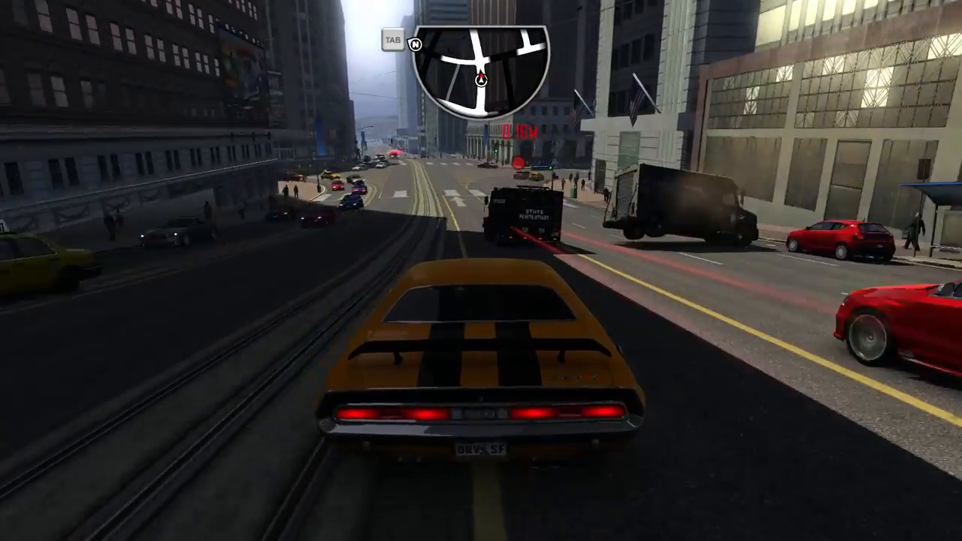
{"action": "key", "text": "w"}
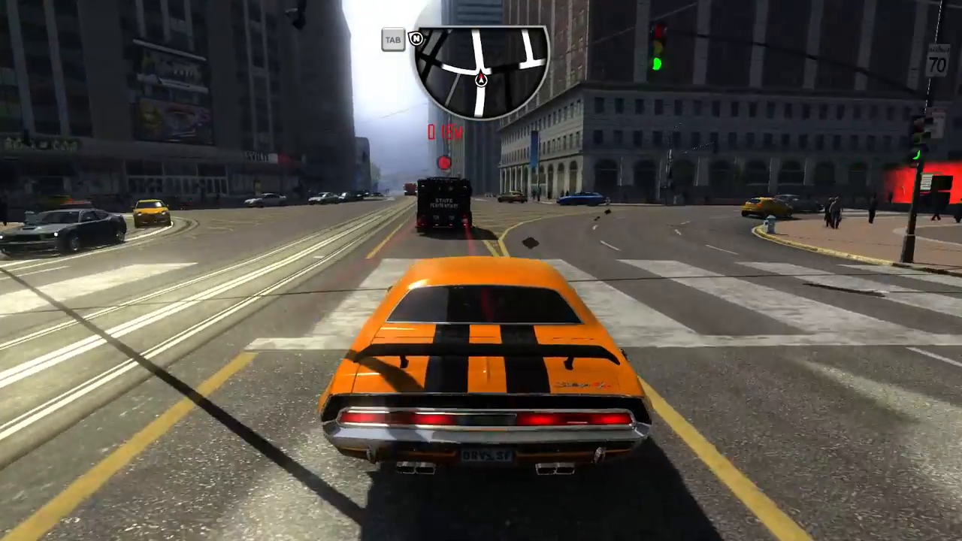
{"action": "key", "text": "w"}
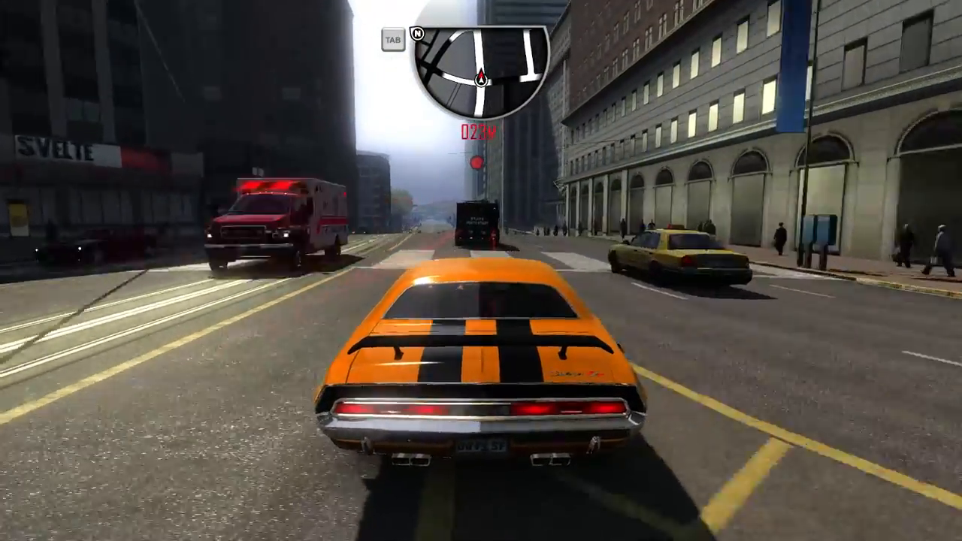
{"action": "key", "text": "w"}
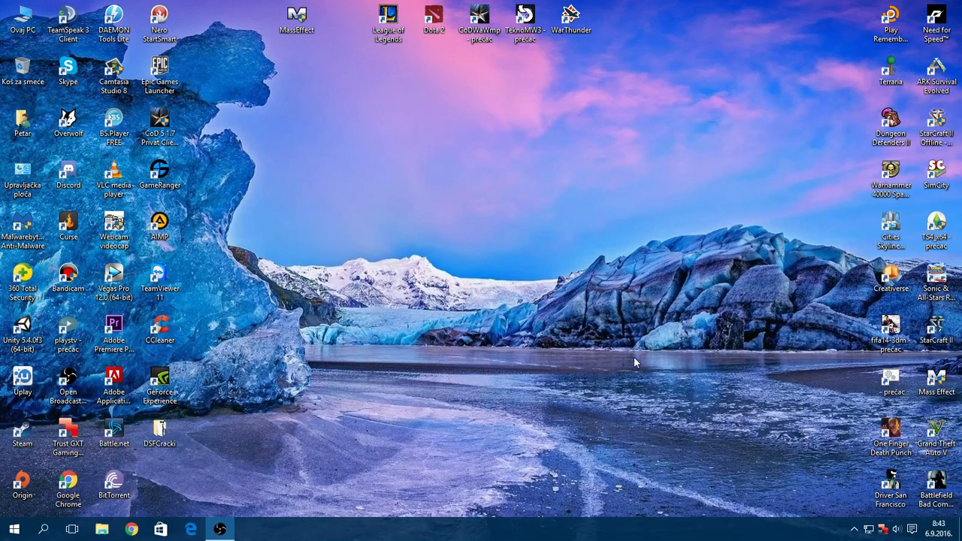
{"action": "mouse_move", "coordinate": [313, 481]}
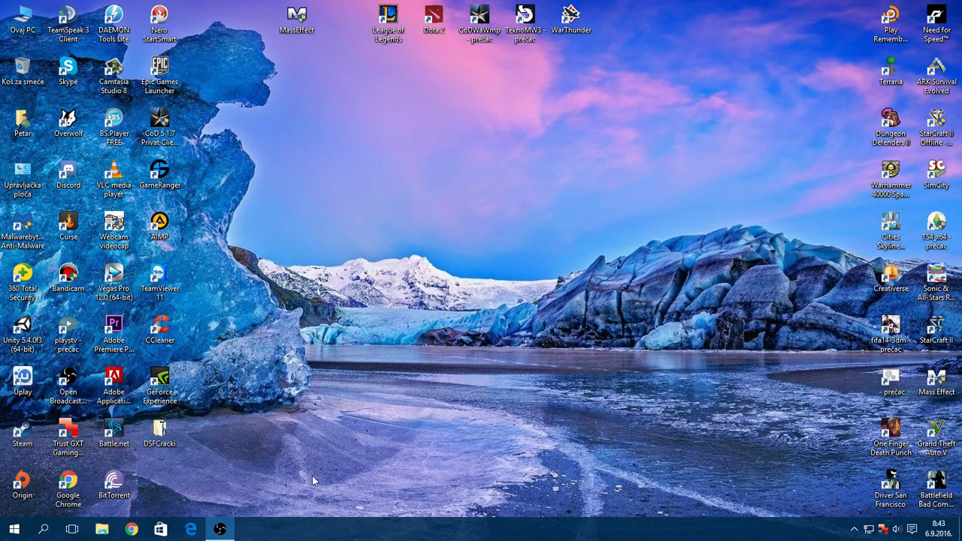
{"action": "mouse_move", "coordinate": [559, 353]}
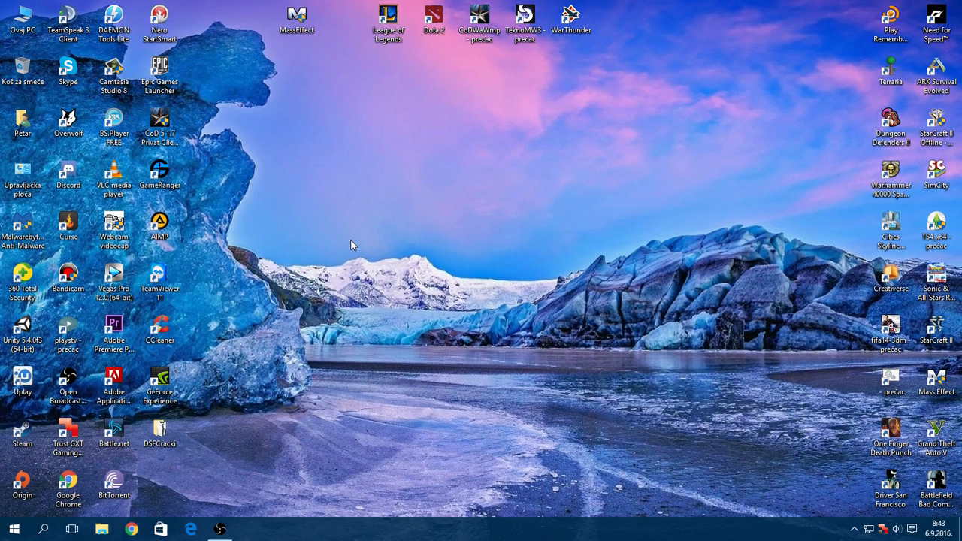
{"action": "mouse_move", "coordinate": [683, 115]}
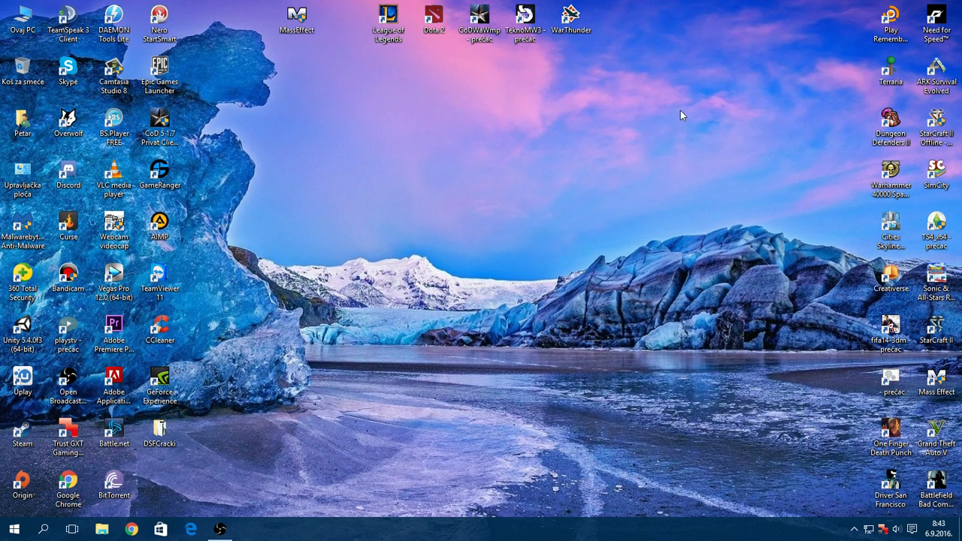
{"action": "mouse_move", "coordinate": [879, 481]}
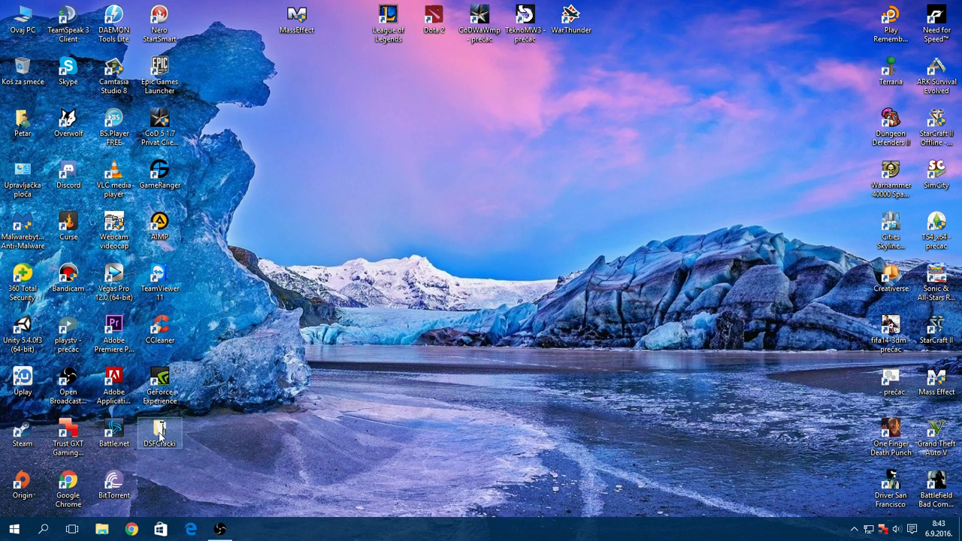
- Browse the DSFCracki crack files: ubiorbitapi_r2_loader.dll, skidrow.dll, Driver and the VIRUS file
{"action": "double_click", "coordinate": [159, 433]}
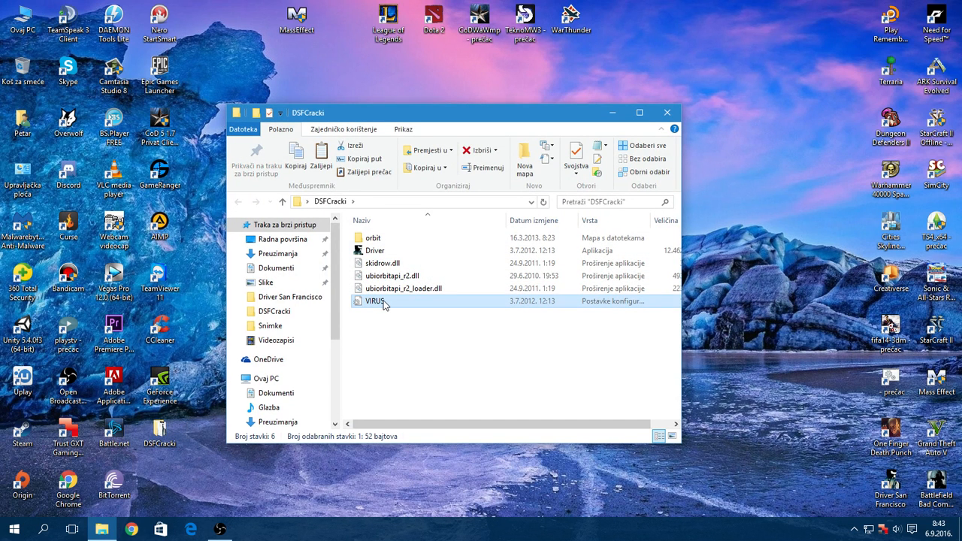
{"action": "right_click", "coordinate": [383, 301]}
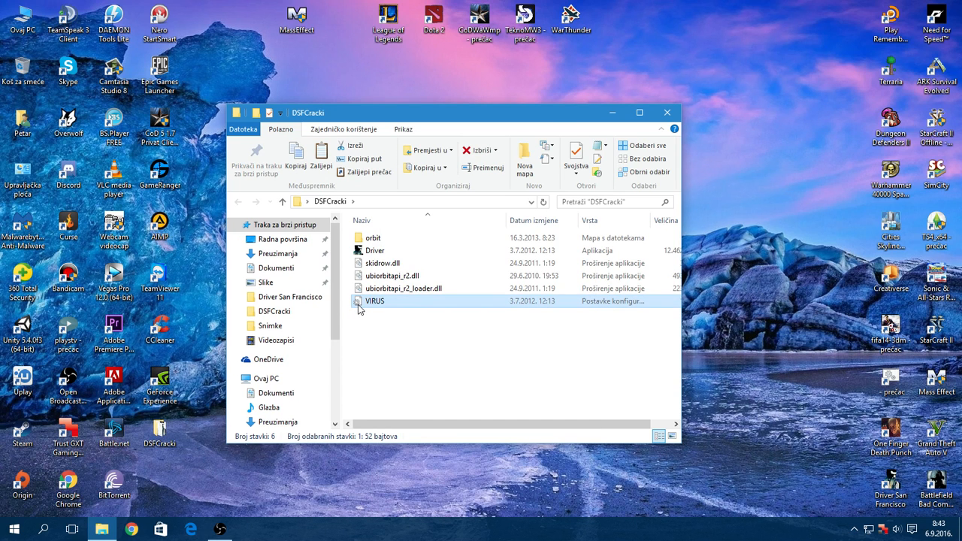
{"action": "mouse_move", "coordinate": [376, 311]}
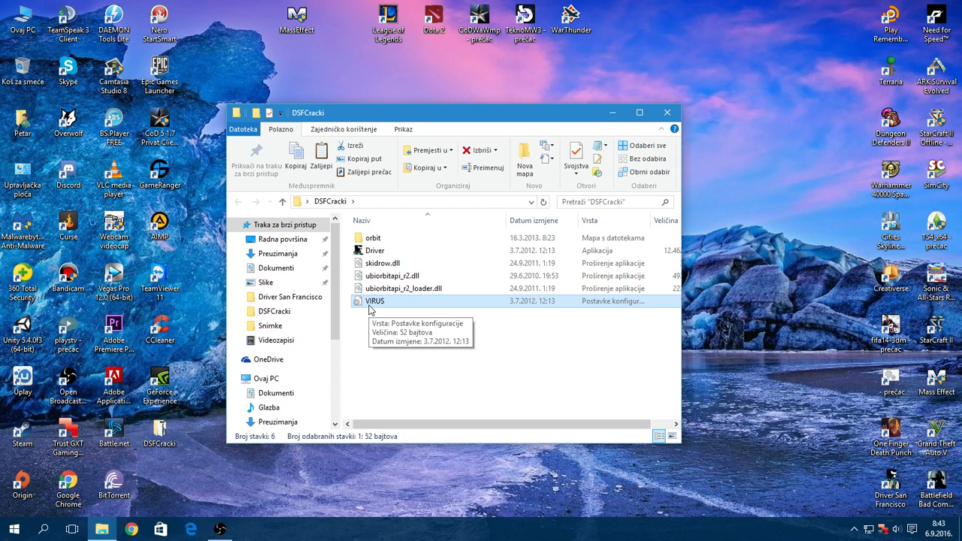
{"action": "left_click", "coordinate": [403, 289]}
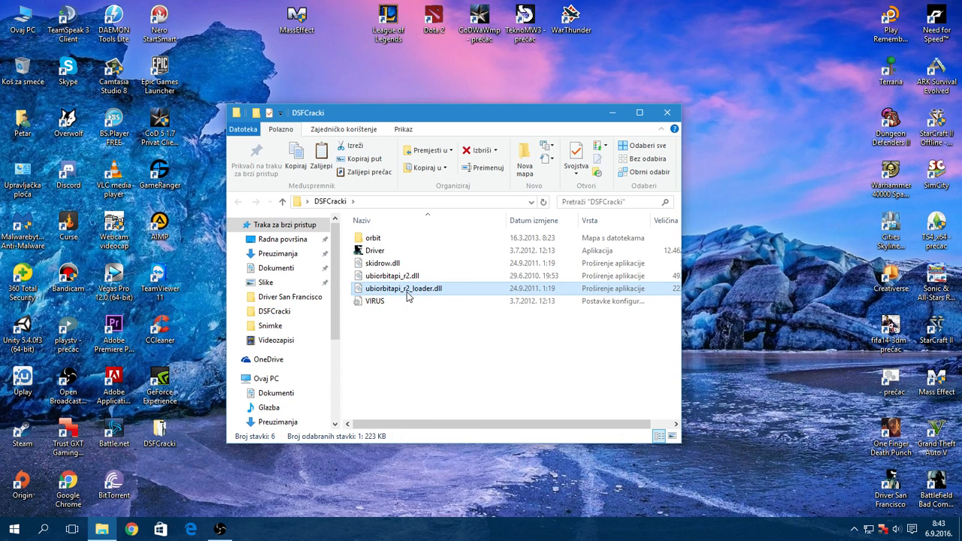
{"action": "left_click", "coordinate": [382, 263]}
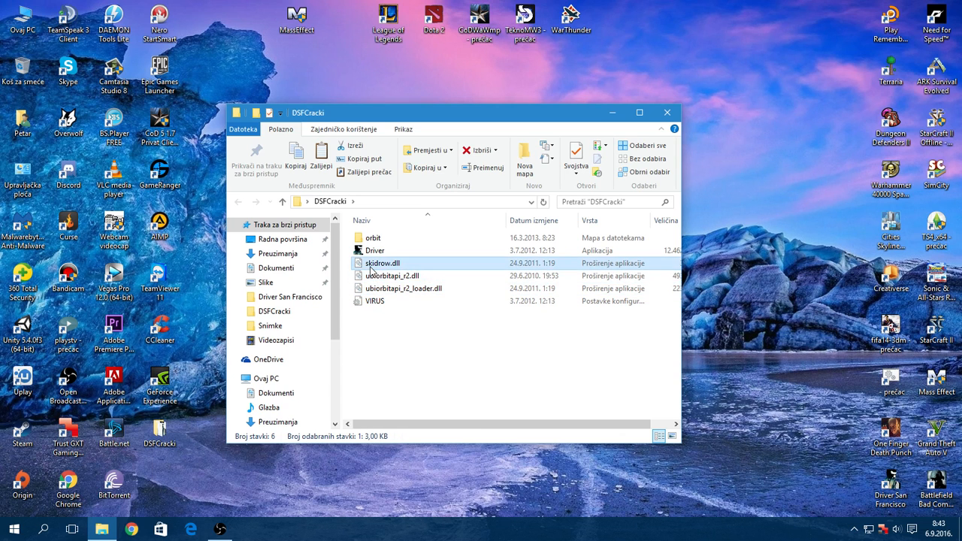
{"action": "left_click", "coordinate": [375, 250]}
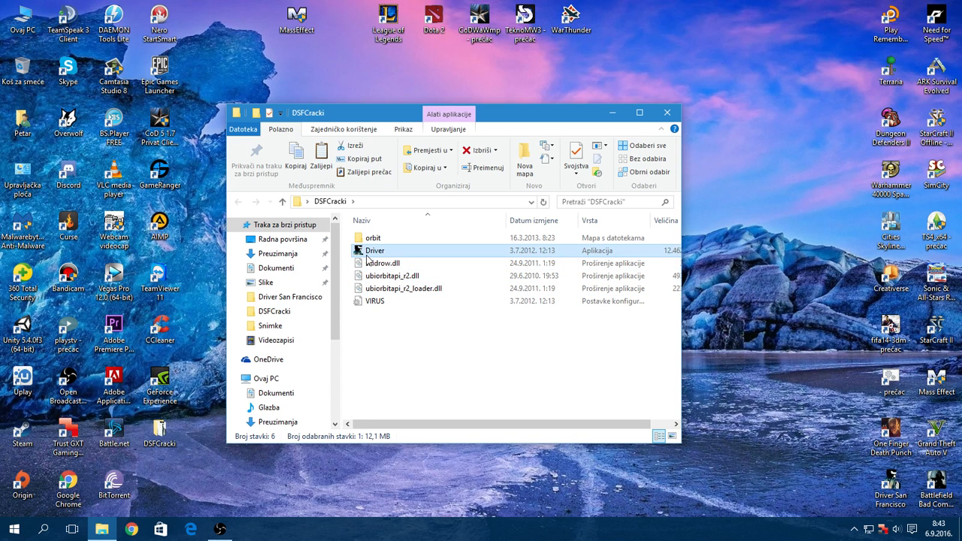
{"action": "left_click", "coordinate": [376, 300]}
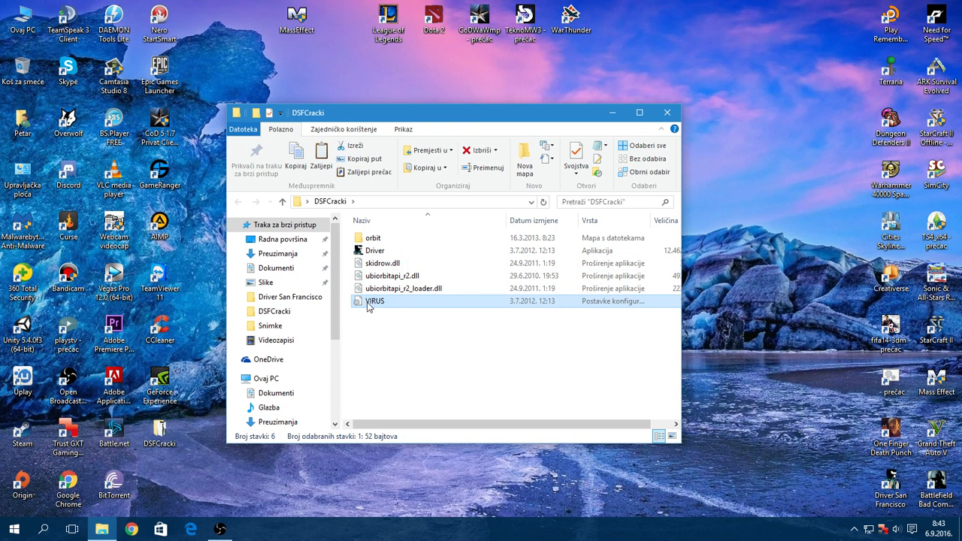
{"action": "mouse_move", "coordinate": [390, 302]}
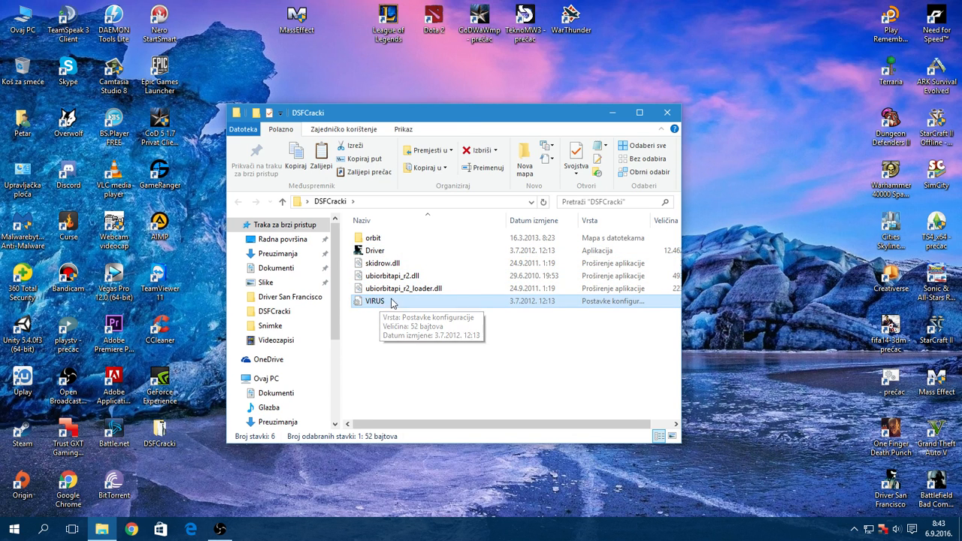
{"action": "mouse_move", "coordinate": [683, 144]}
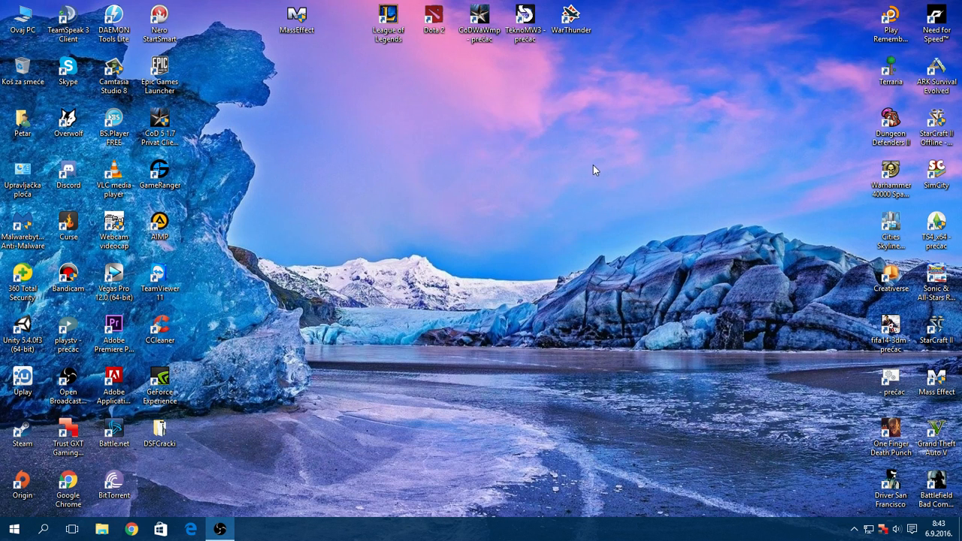
{"action": "mouse_move", "coordinate": [424, 255]}
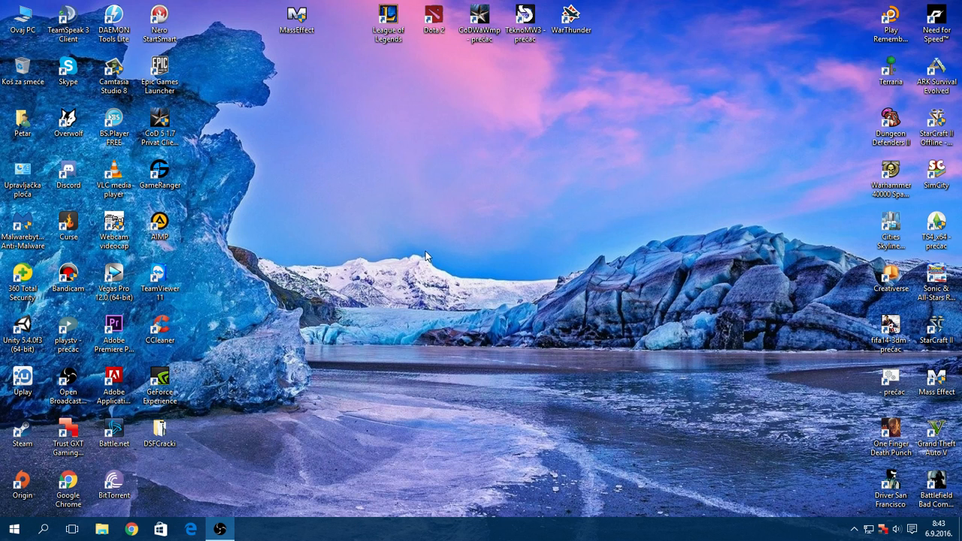
{"action": "mouse_move", "coordinate": [429, 261]}
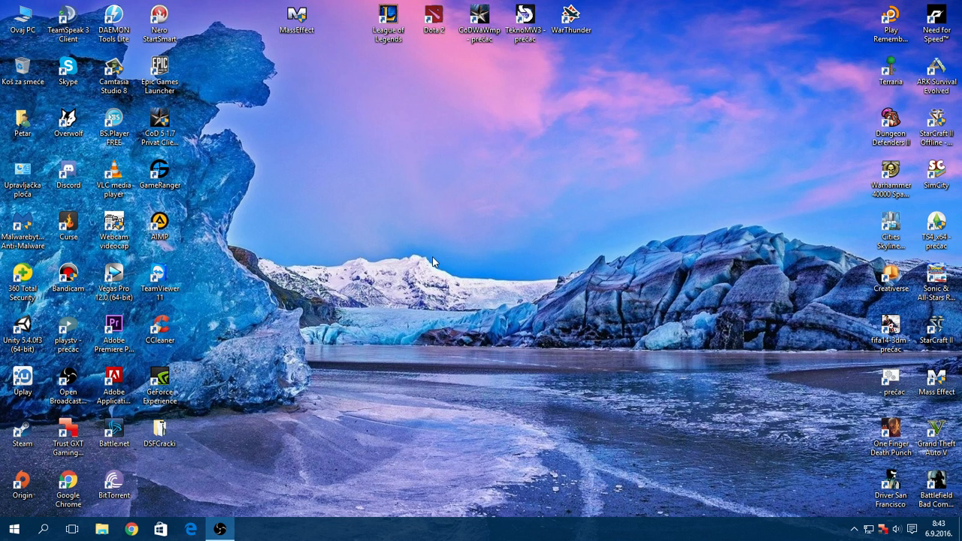
{"action": "mouse_move", "coordinate": [383, 291]}
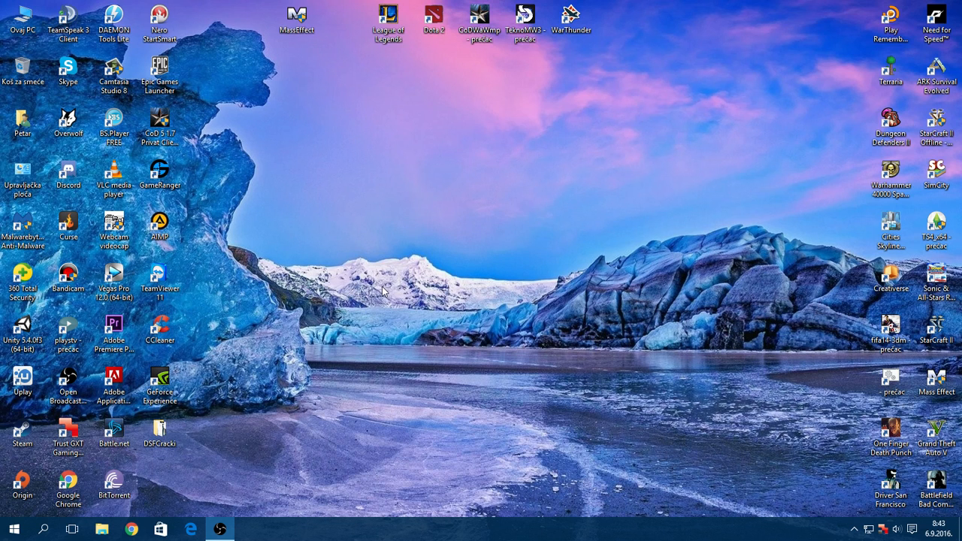